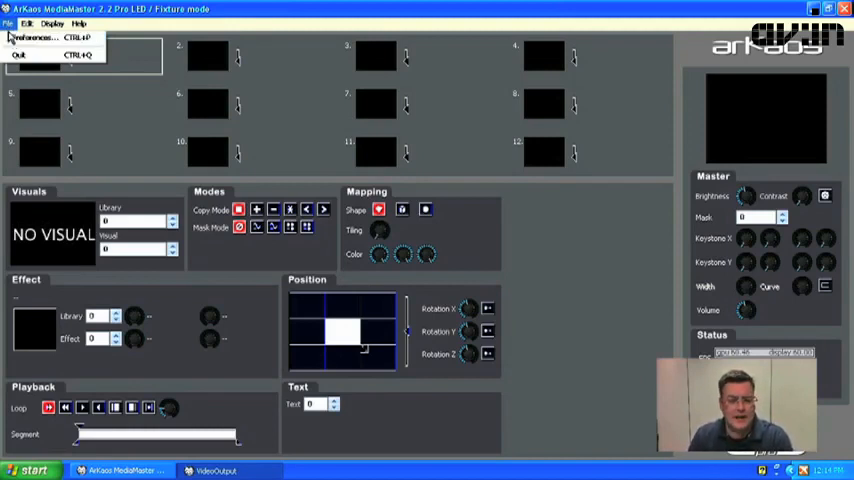
- Bring up Preferences with the application mode kept on Fixture
left_click(212, 160)
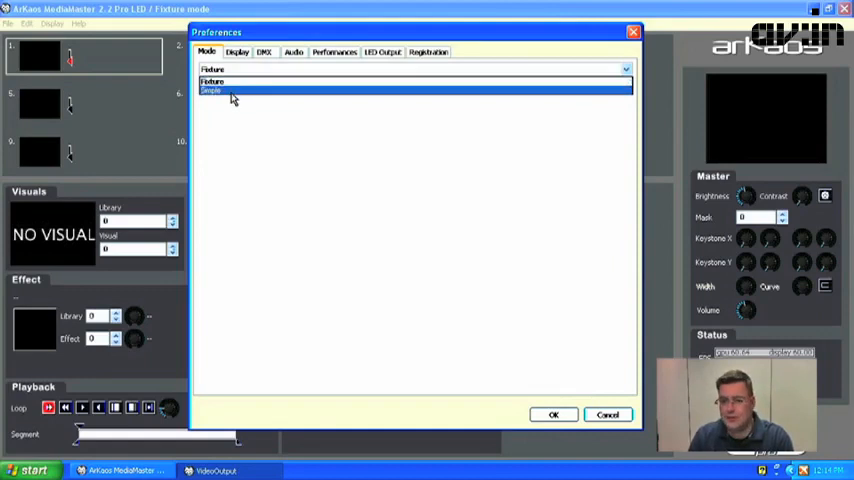
left_click(216, 80)
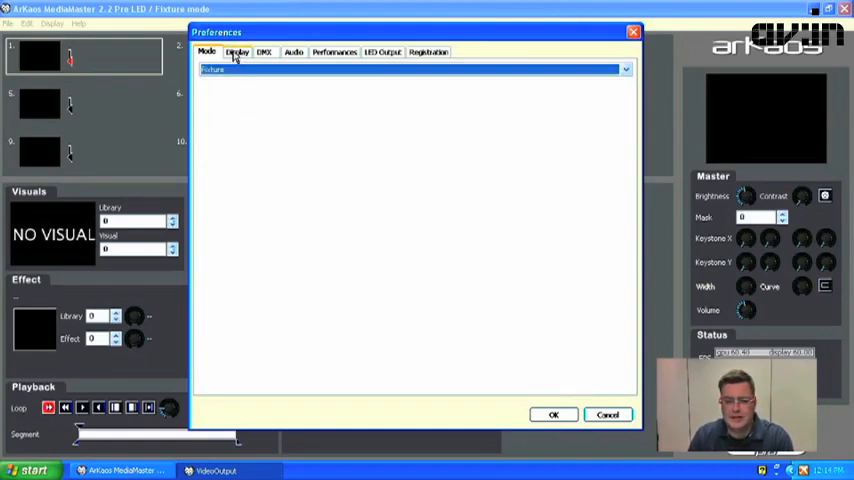
- In Display settings, leave custom resolution off with horizontal arrangement and forced resolution kept
left_click(236, 52)
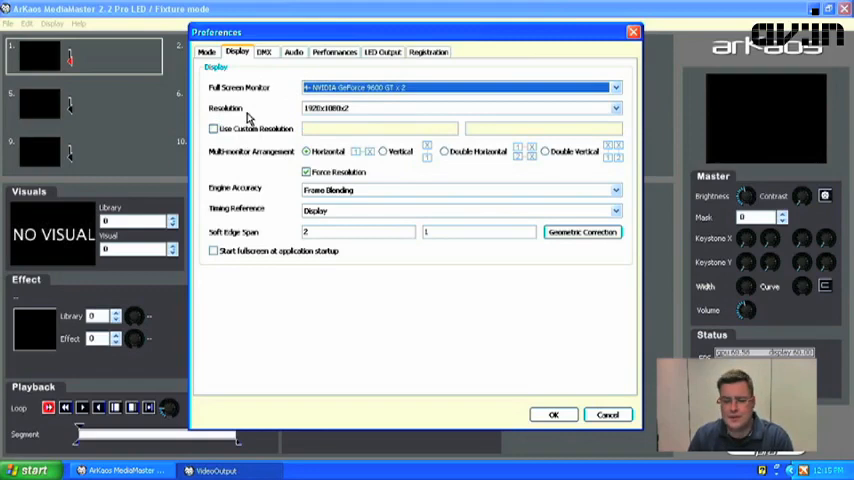
left_click(610, 106)
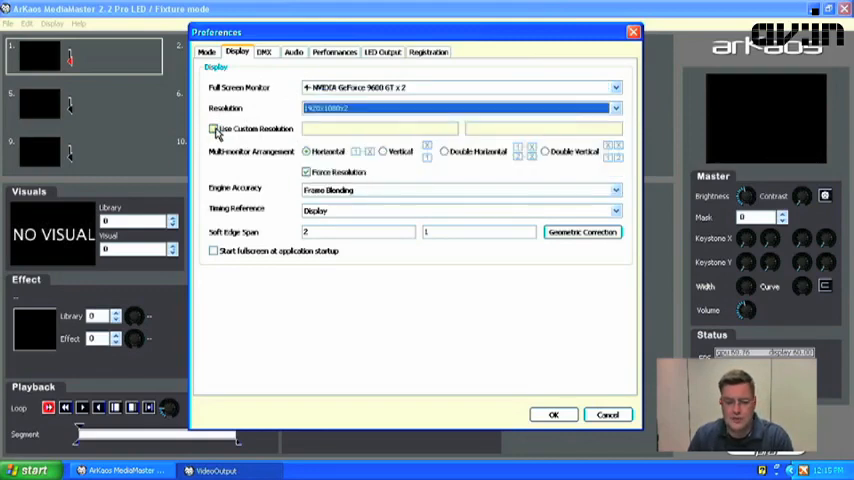
left_click(212, 128)
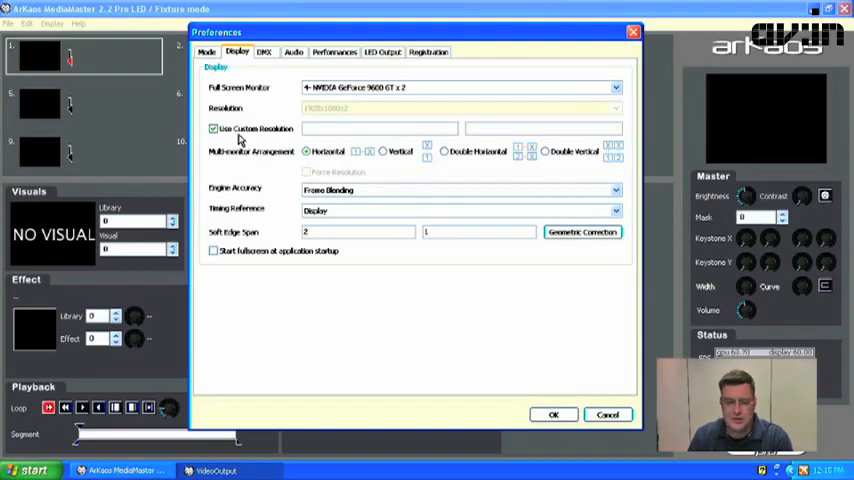
left_click(214, 128)
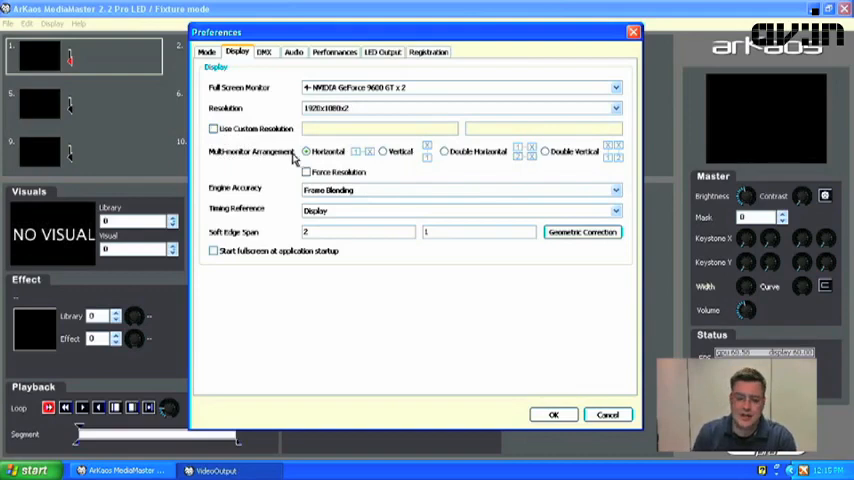
left_click(384, 152)
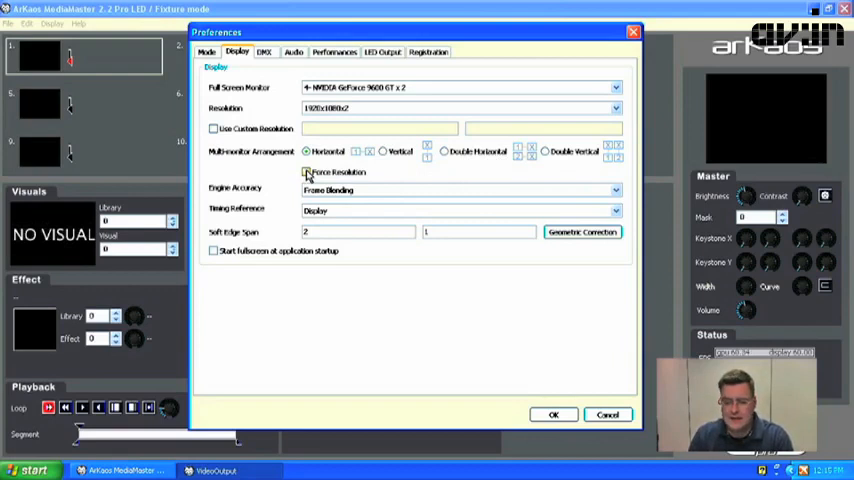
left_click(306, 172)
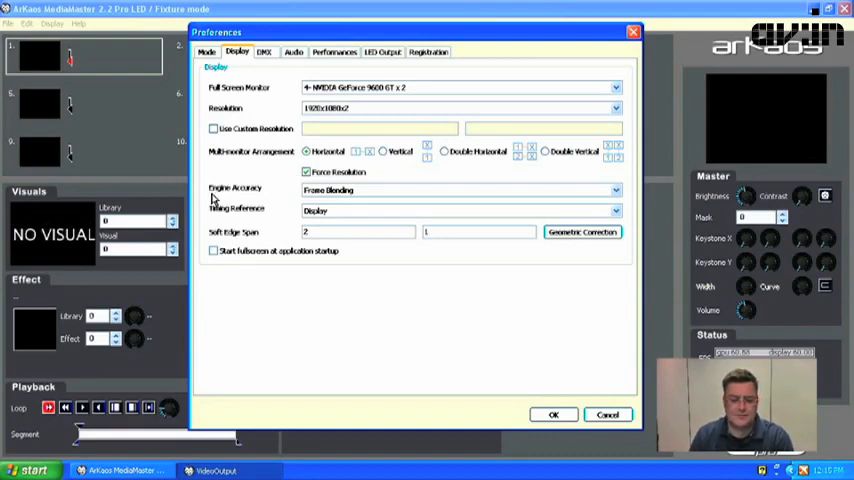
- Keep Engine Accuracy on Frame Blending and Timing Reference on Display
left_click(610, 190)
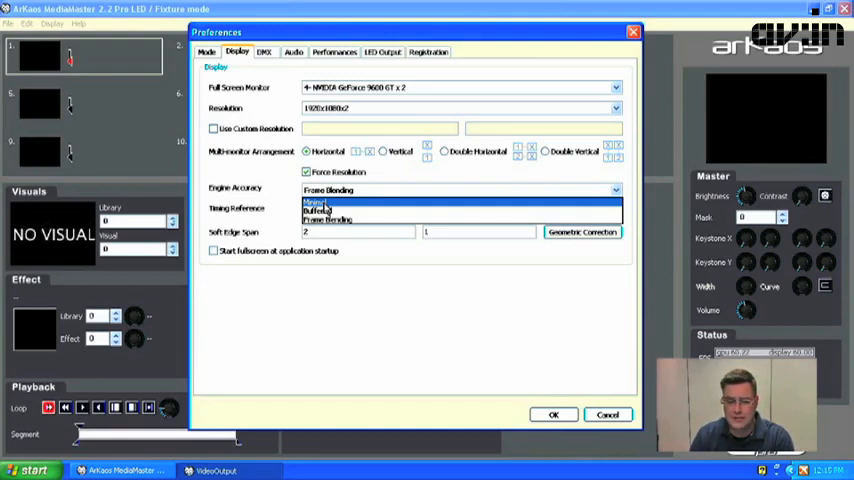
left_click(318, 212)
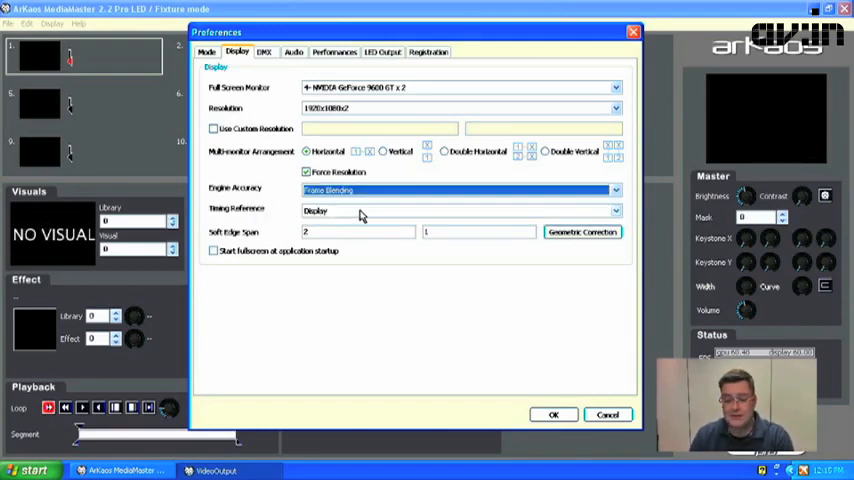
left_click(612, 210)
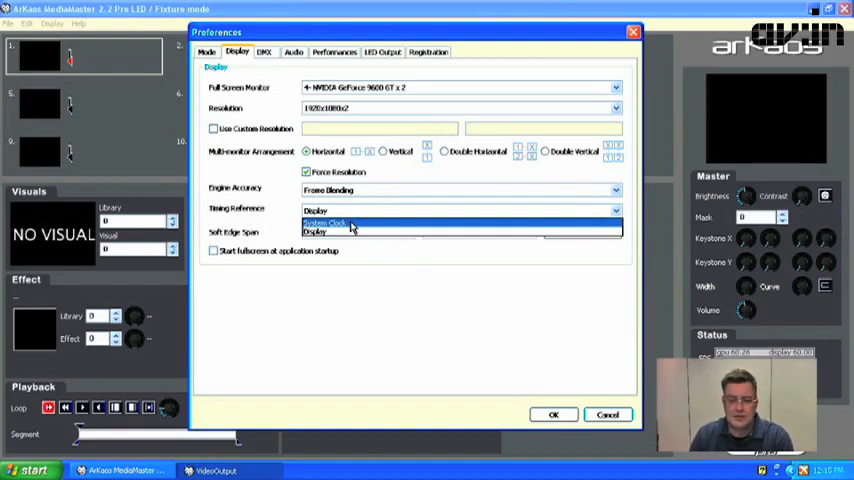
left_click(330, 230)
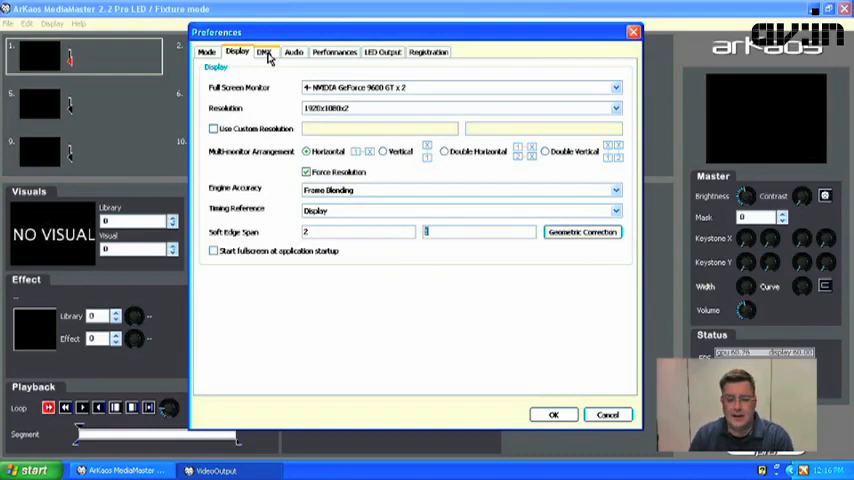
- Review the DMX interface and master fixture patch unchanged, then move to Audio settings
left_click(266, 52)
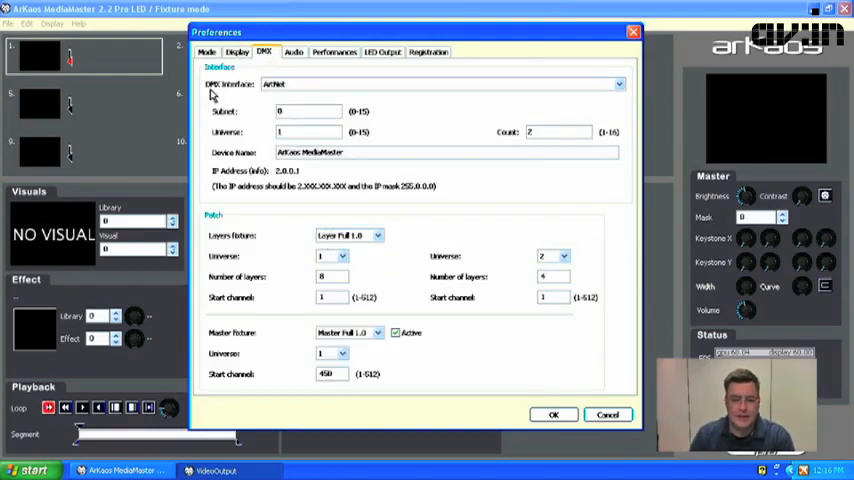
left_click(612, 82)
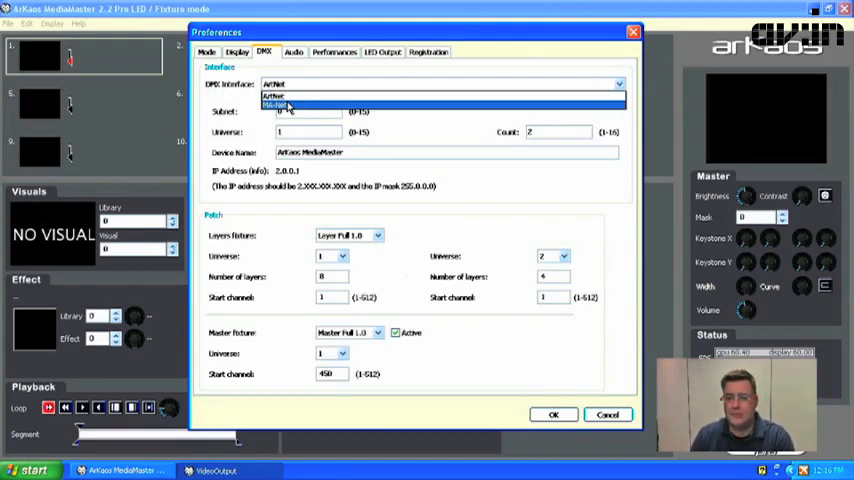
mouse_move(268, 104)
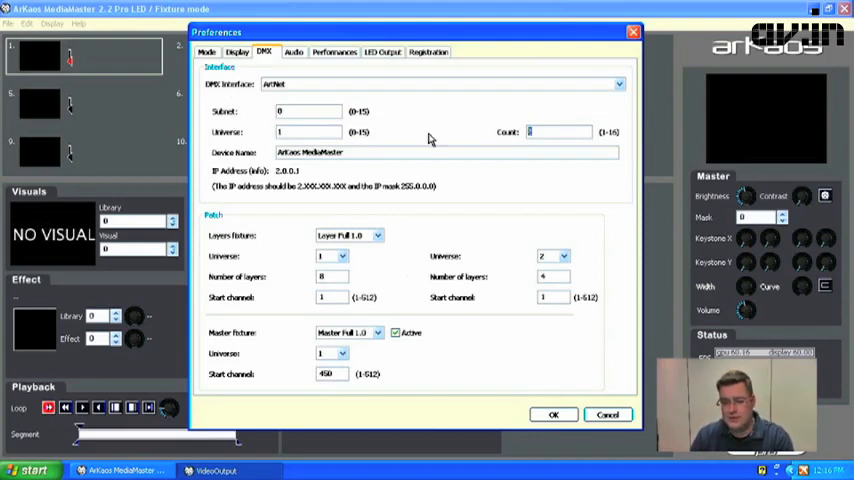
mouse_move(212, 164)
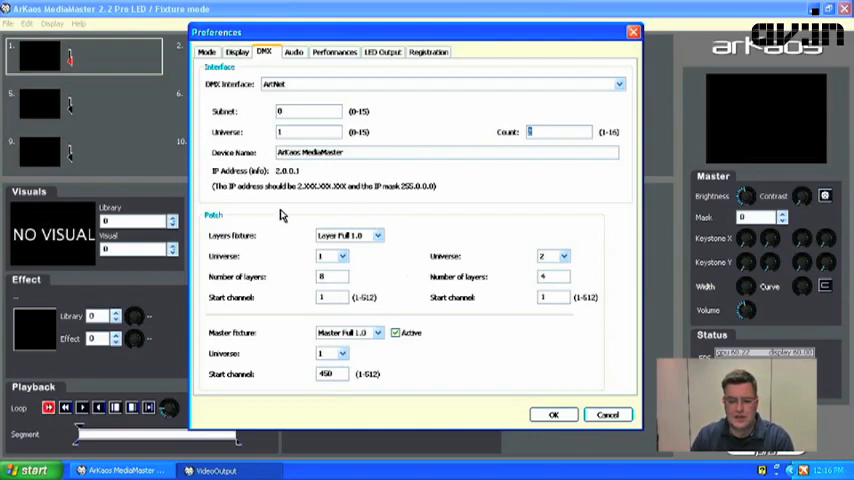
mouse_move(300, 264)
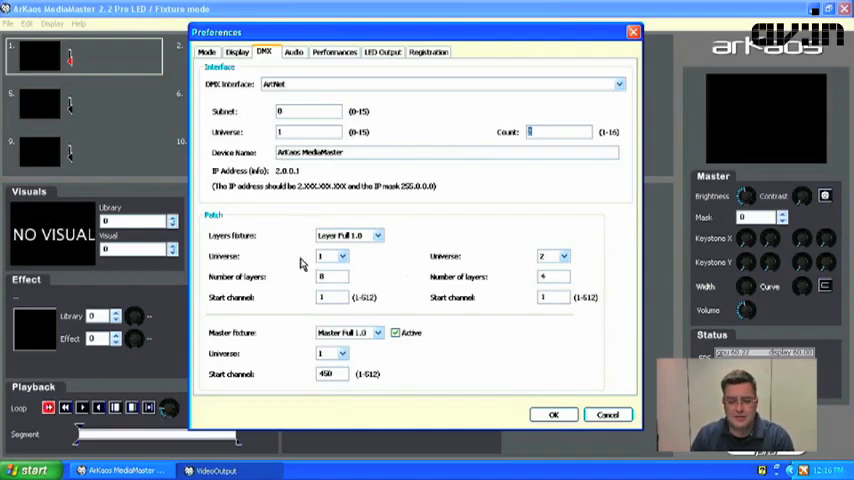
mouse_move(240, 246)
type("2")
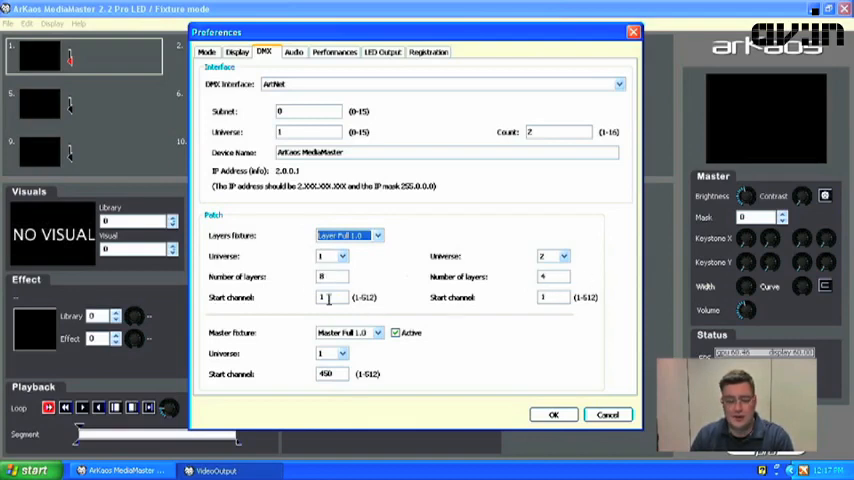
mouse_move(248, 304)
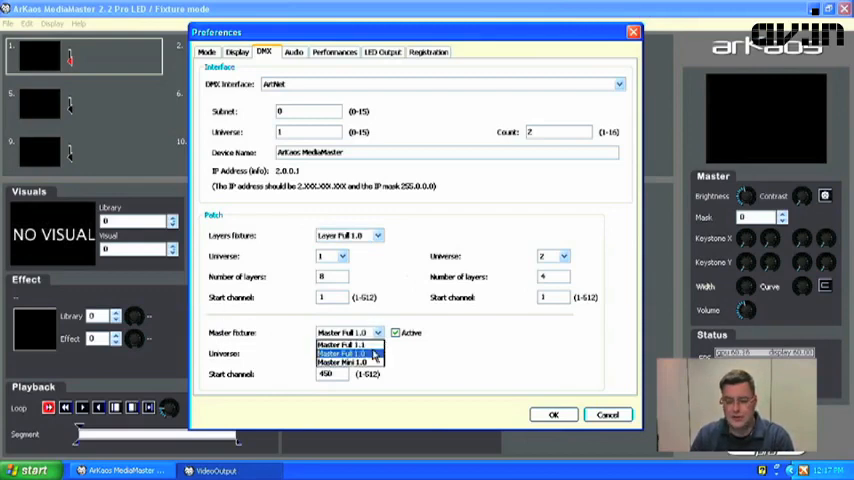
left_click(344, 352)
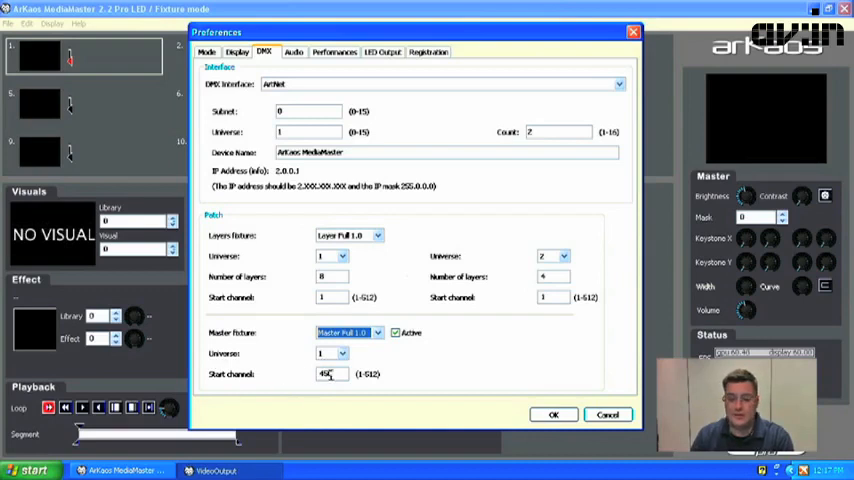
left_click(290, 52)
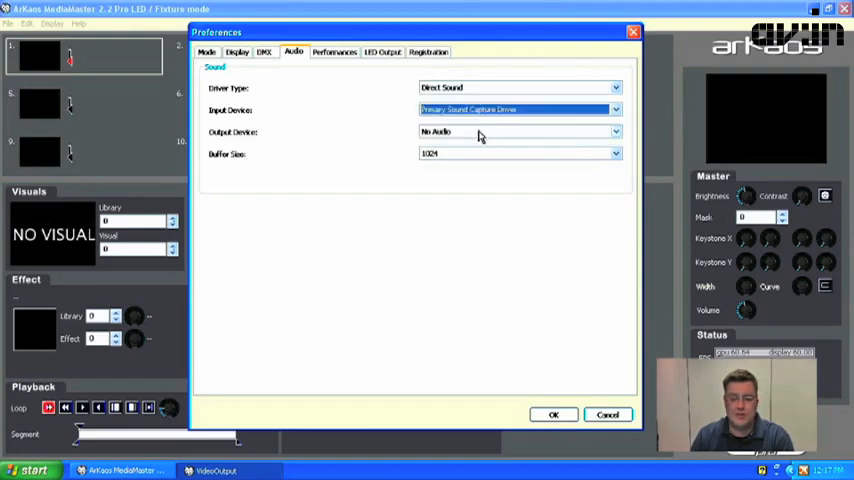
- Keep audio output on No Audio and adjust the Preview Quality slider in Performances
left_click(612, 132)
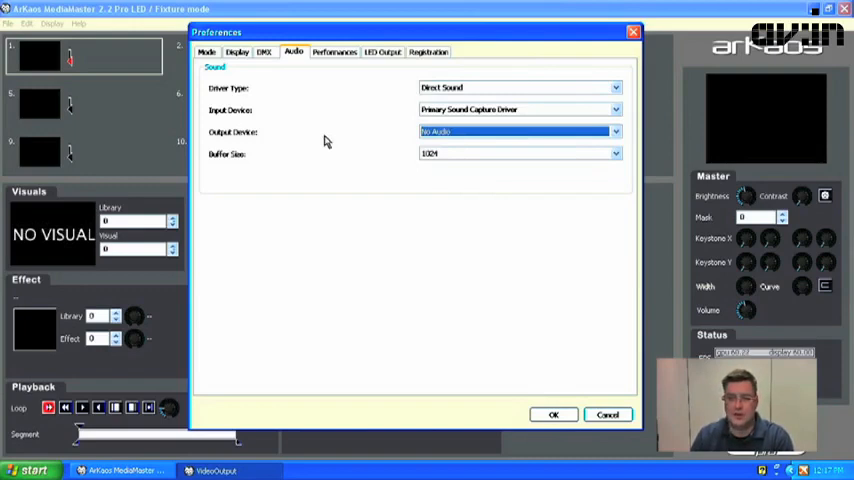
mouse_move(356, 164)
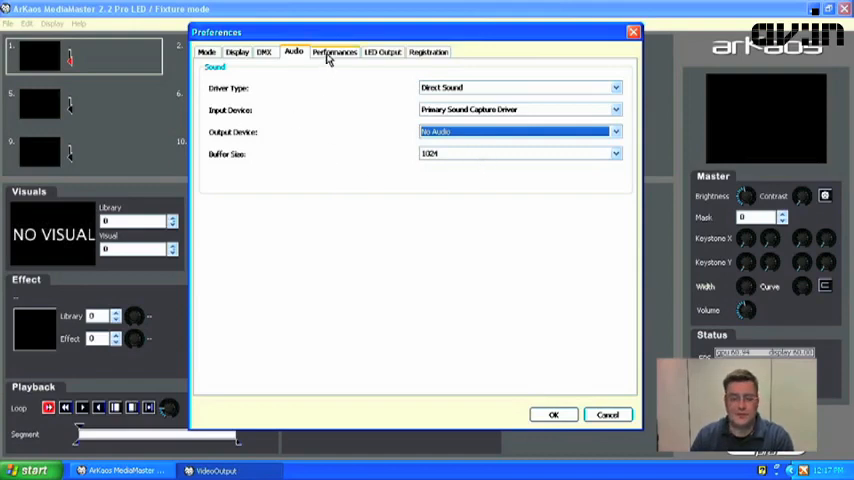
left_click(342, 52)
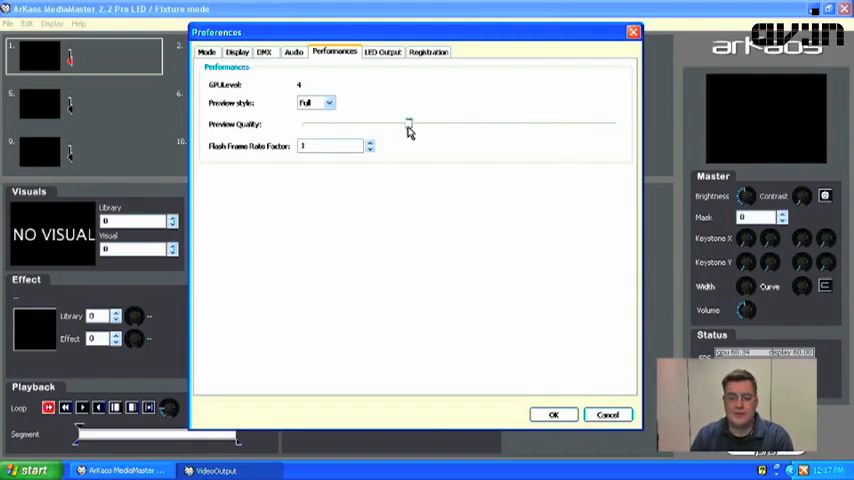
left_click_drag(408, 124, 306, 124)
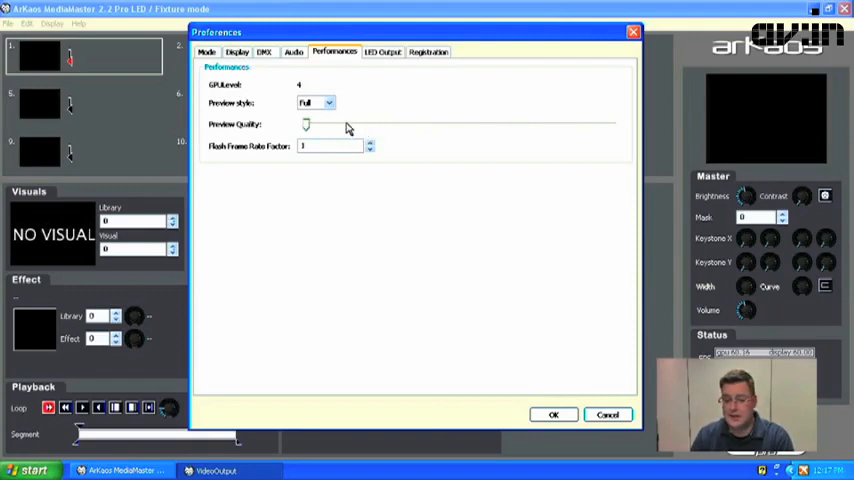
left_click_drag(308, 124, 408, 124)
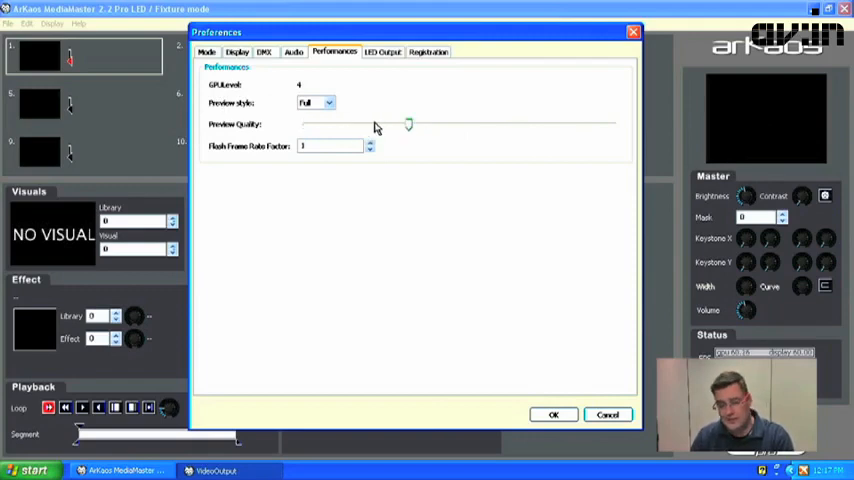
- View the LED-Output settings, then the Registration page with installation ID and license
left_click(384, 52)
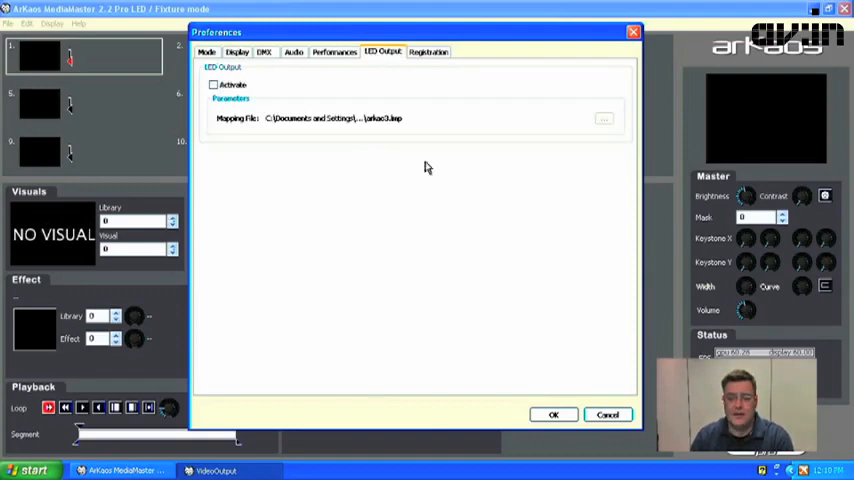
mouse_move(248, 94)
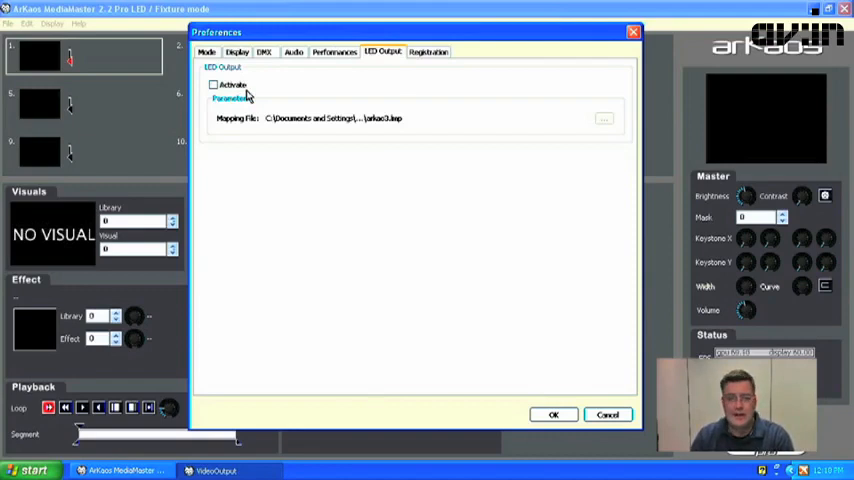
mouse_move(380, 90)
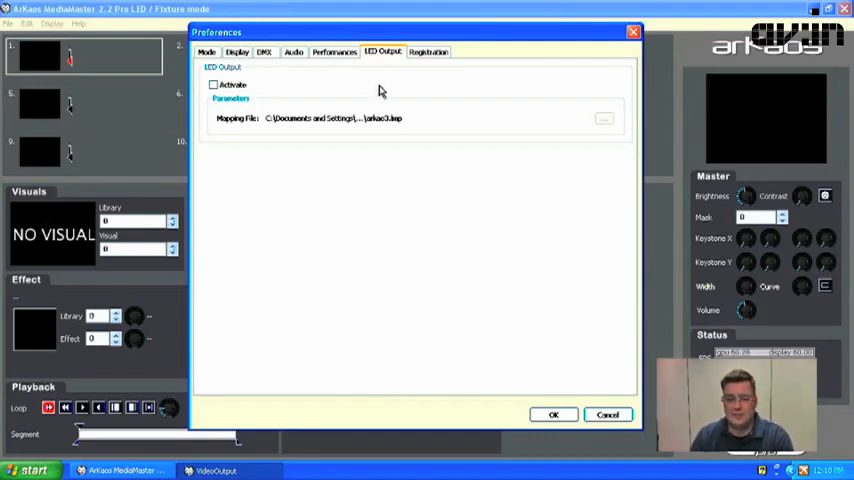
left_click(440, 52)
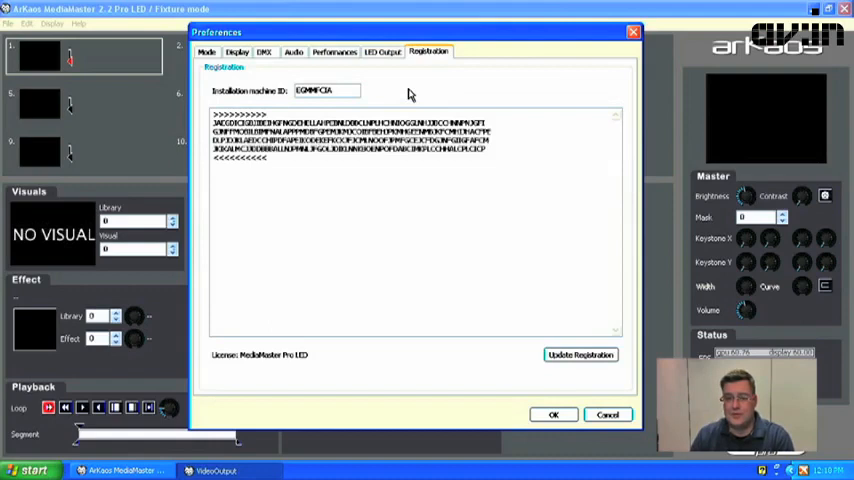
mouse_move(312, 108)
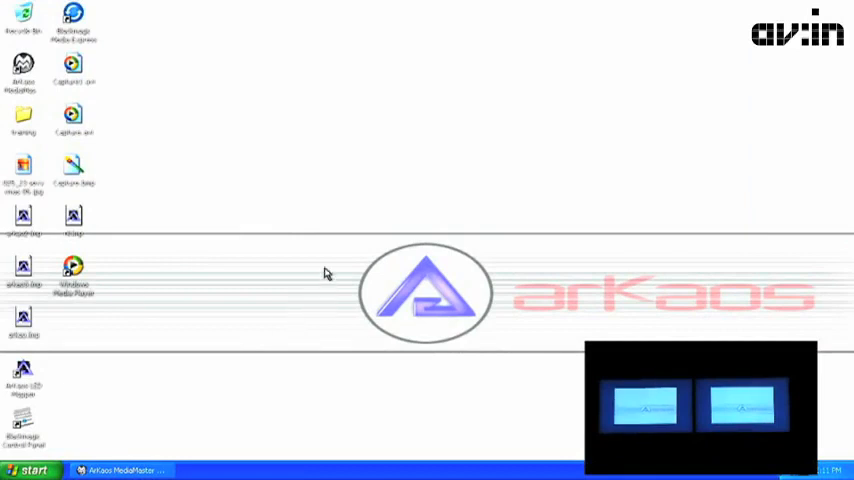
mouse_move(336, 164)
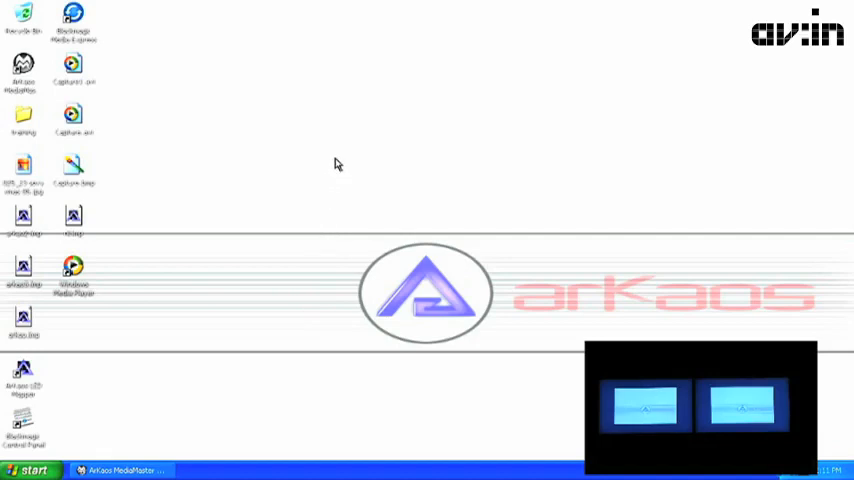
right_click(336, 164)
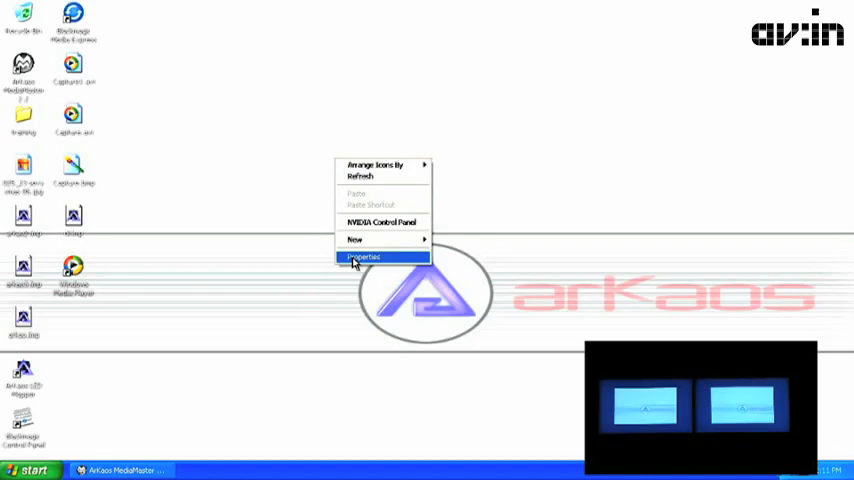
left_click(368, 256)
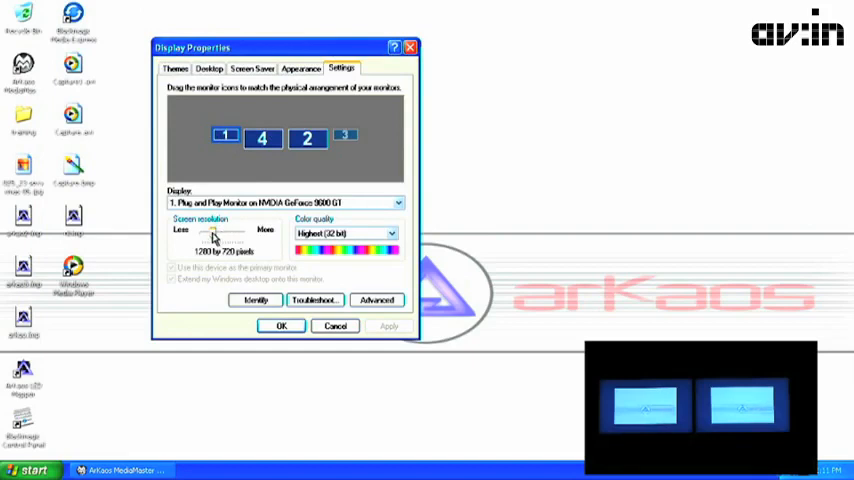
left_click(302, 136)
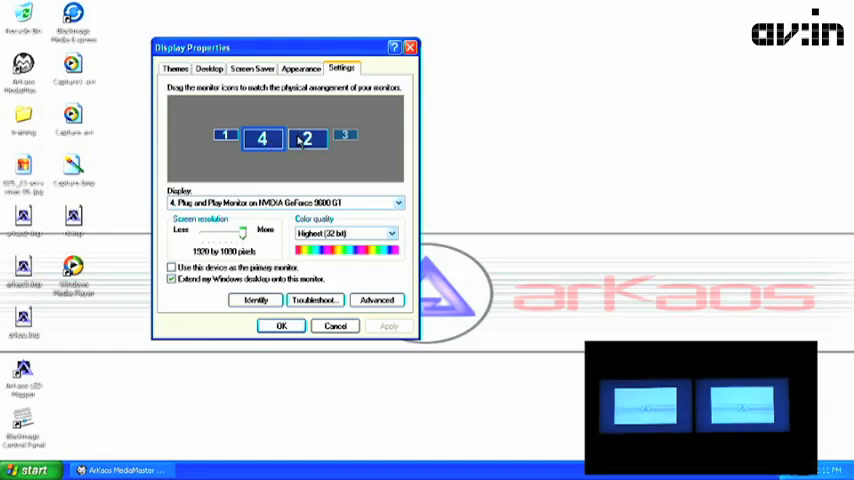
left_click(304, 138)
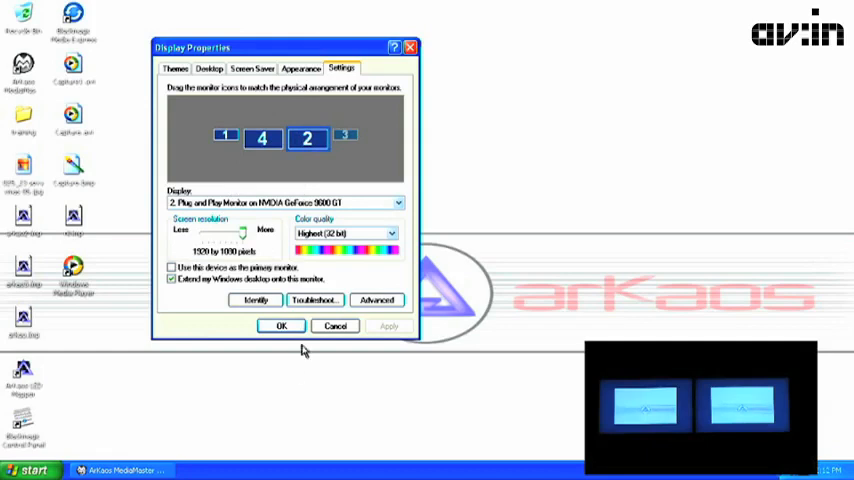
left_click(280, 326)
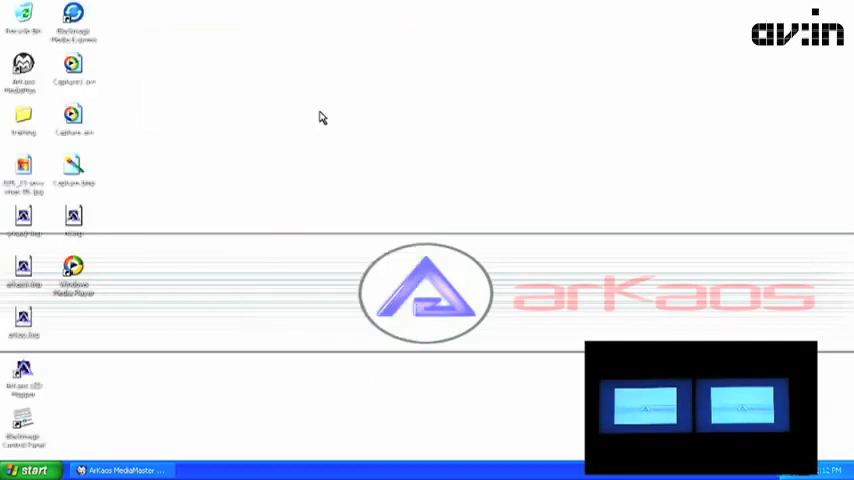
- From the desktop, reach NVIDIA Control Panel's multiple-display setup for GPU 2 of 2 (GeForce 9800 GT)
right_click(322, 118)
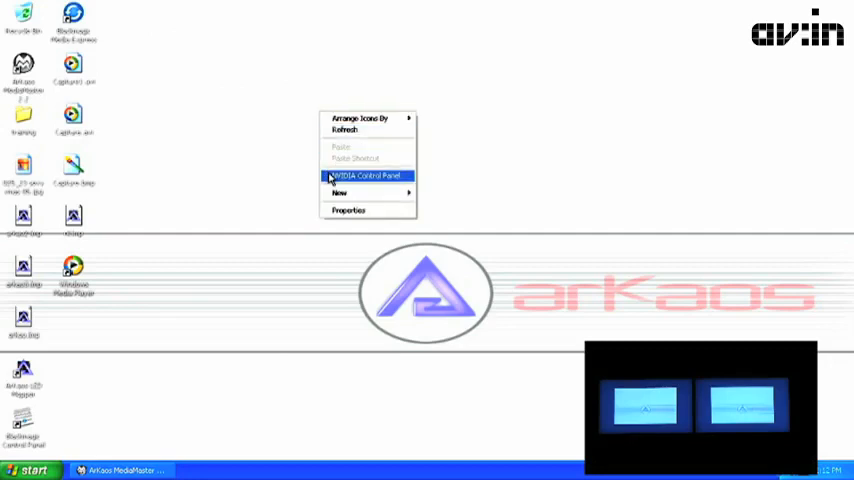
left_click(368, 176)
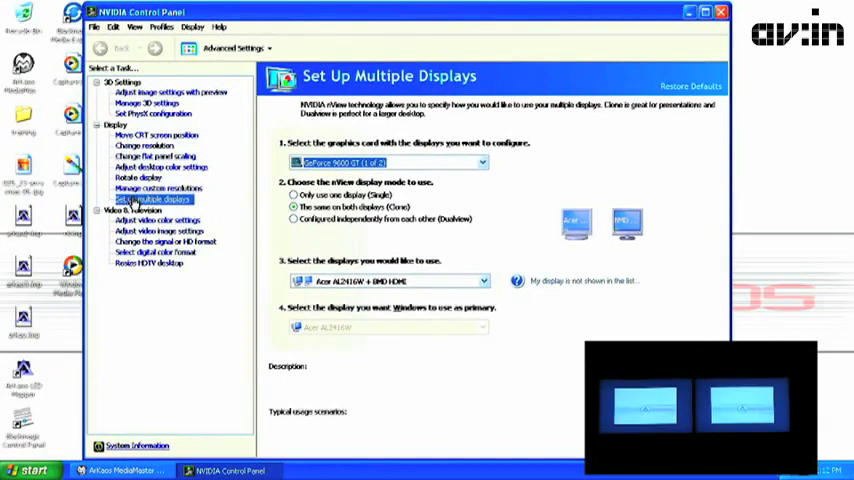
mouse_move(218, 202)
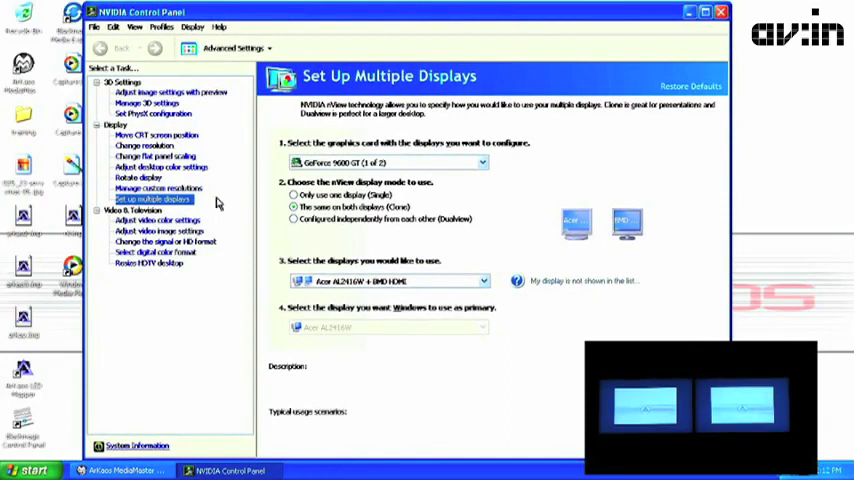
left_click(480, 162)
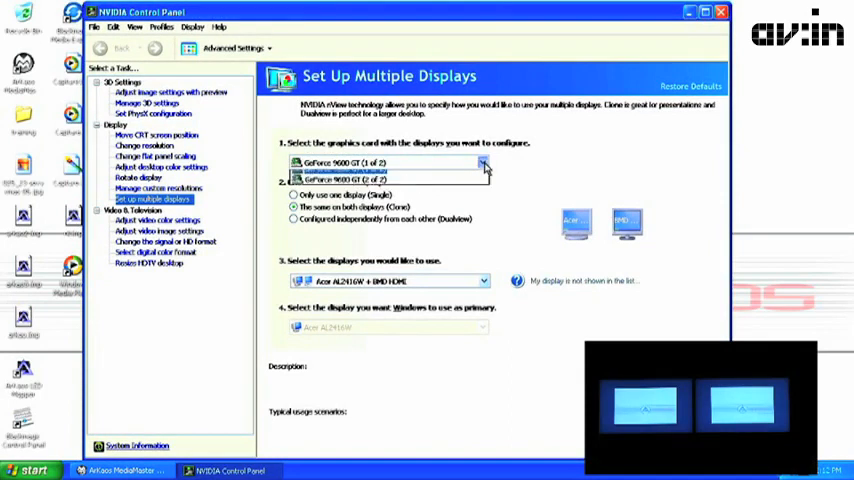
left_click(482, 162)
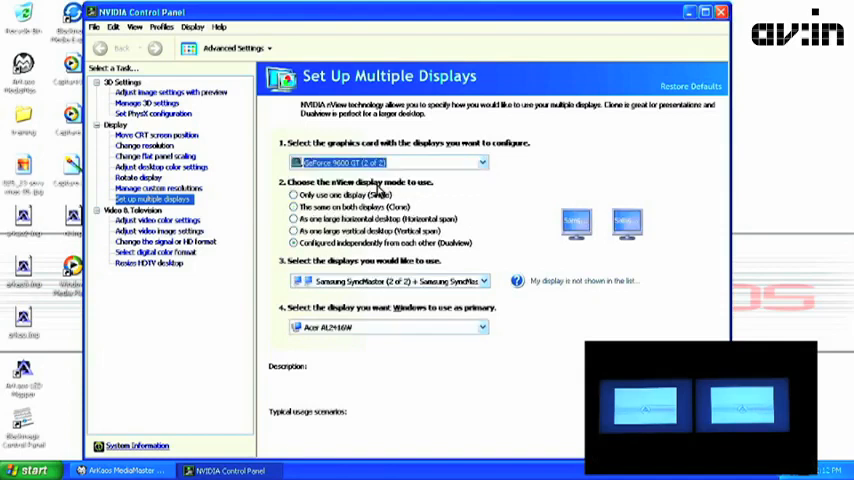
- Compare single, clone, horizontal span, vertical span and Dualview display modes
left_click(292, 194)
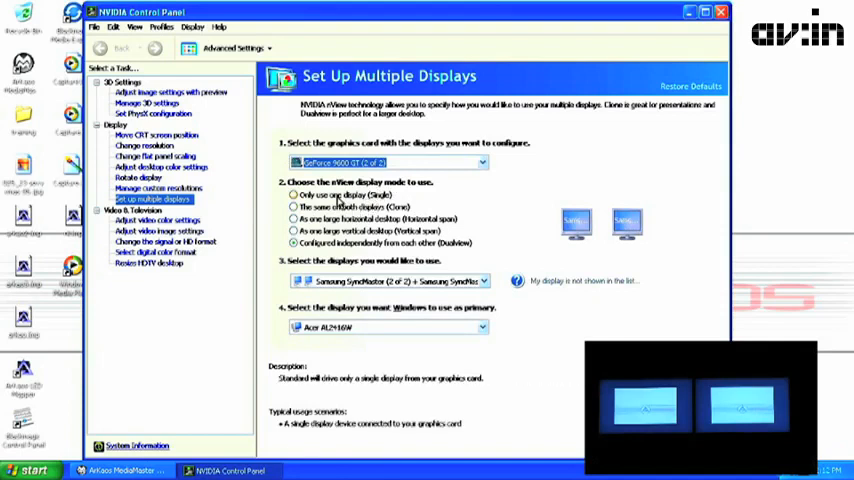
left_click(292, 206)
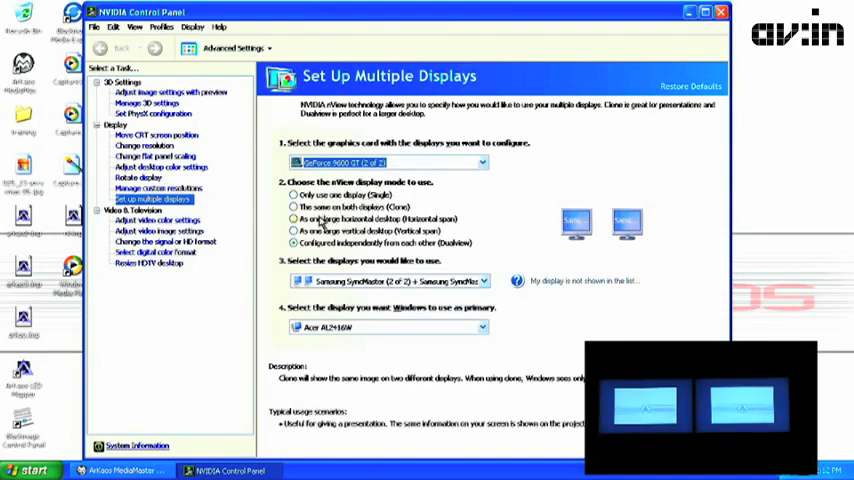
left_click(292, 192)
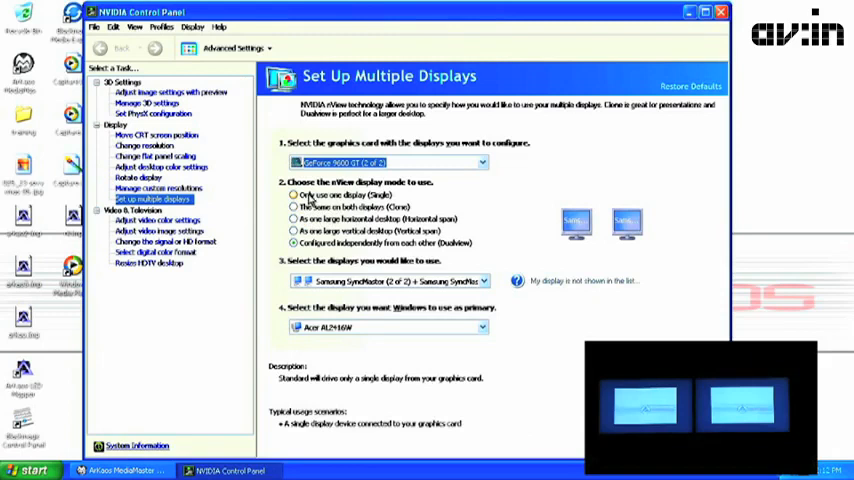
left_click(292, 208)
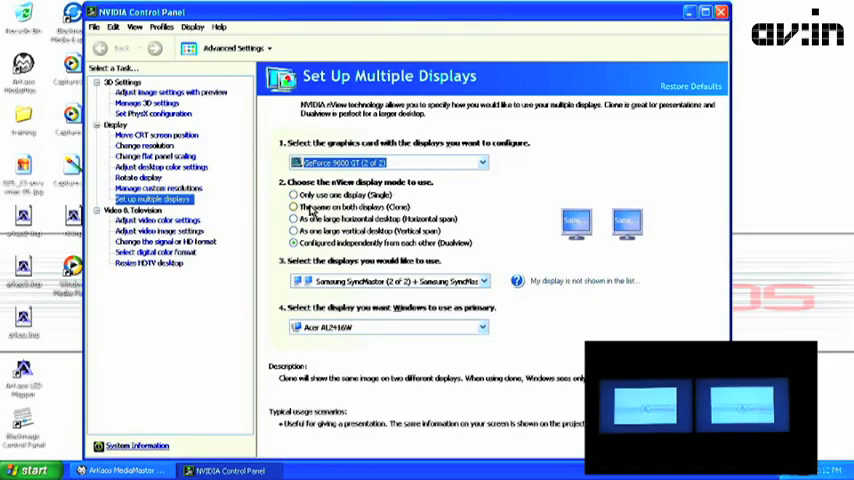
left_click(288, 218)
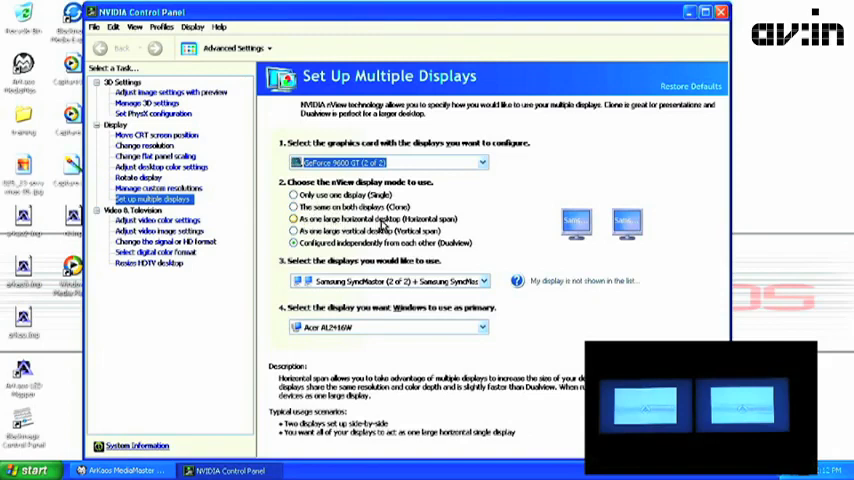
left_click(288, 230)
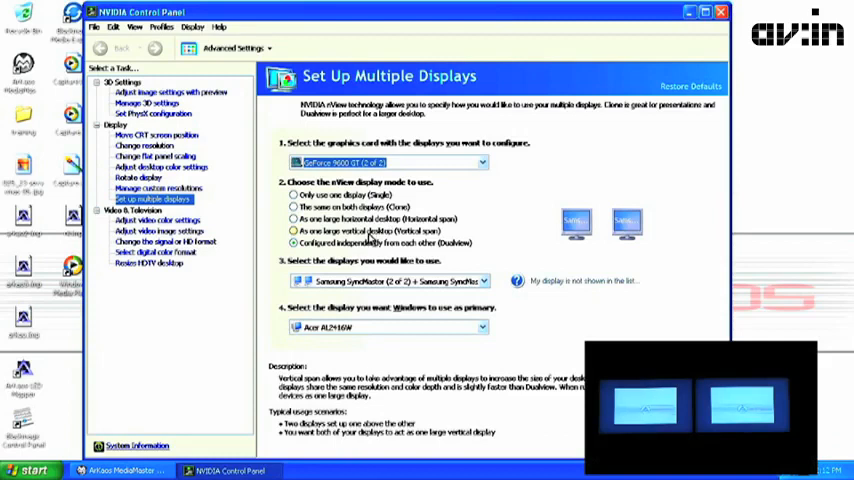
left_click(292, 242)
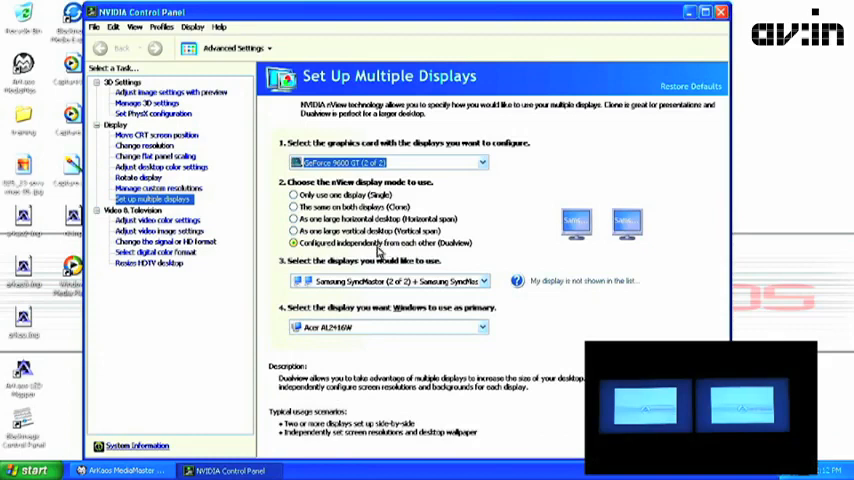
mouse_move(710, 44)
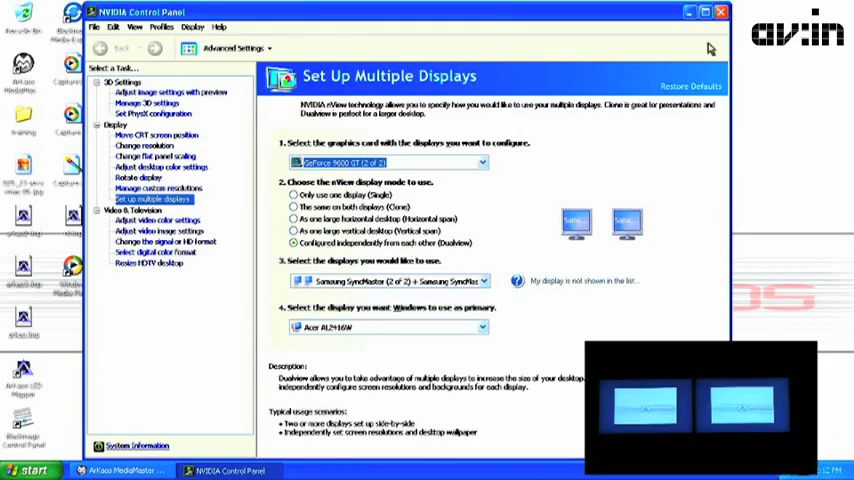
left_click(714, 16)
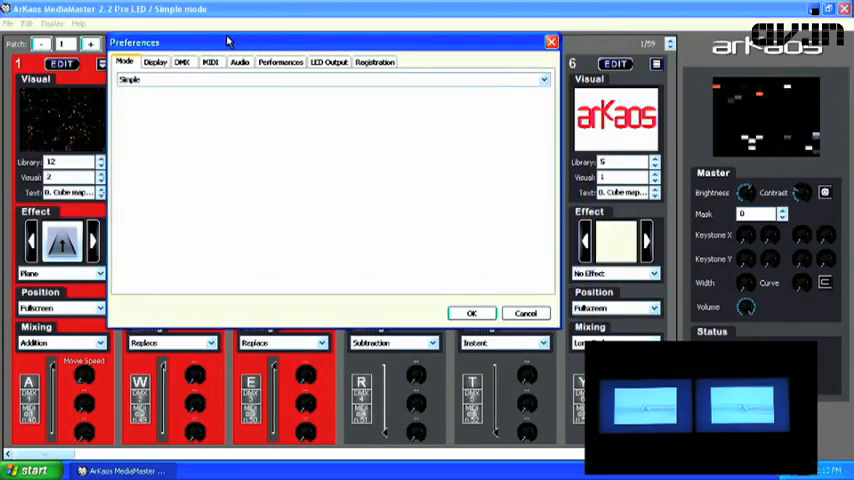
- Set full-screen output to the dual GeForce card at 1920x1080x2 with soft edge span 2 and confirm
left_click(156, 60)
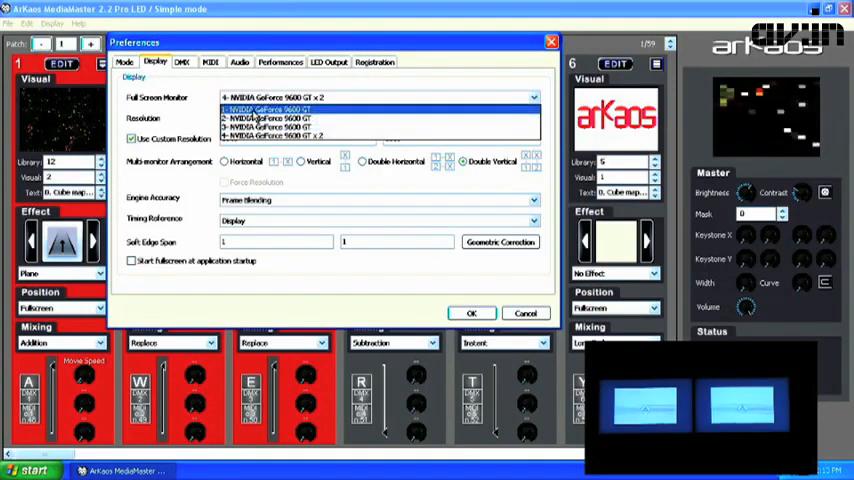
left_click(260, 120)
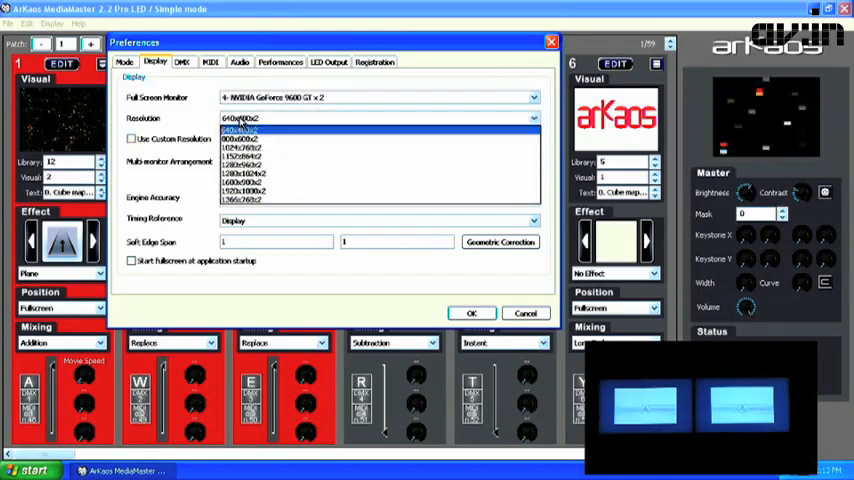
left_click(248, 192)
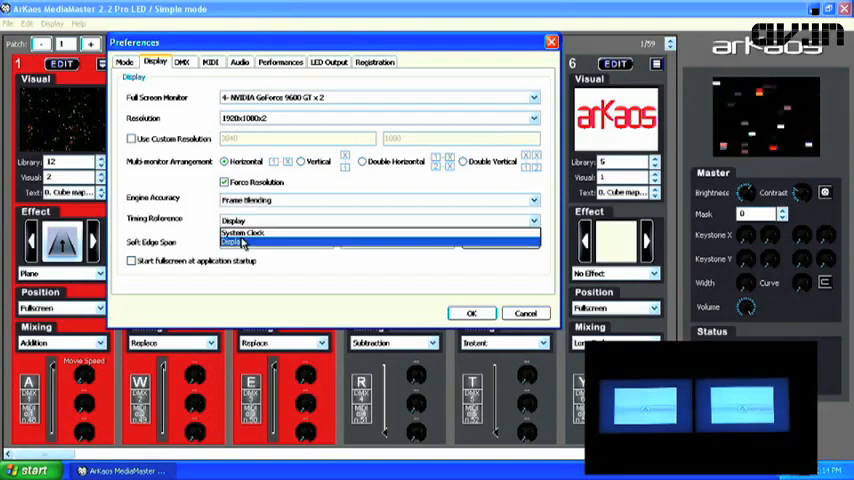
mouse_move(244, 232)
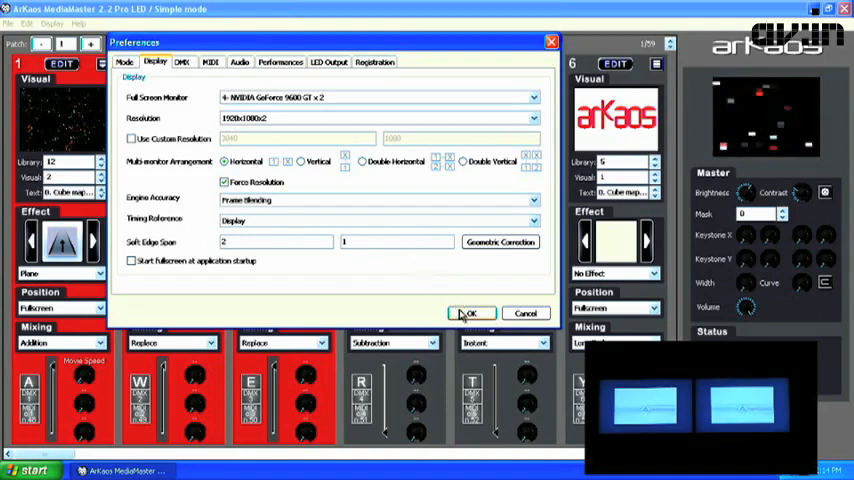
left_click(470, 312)
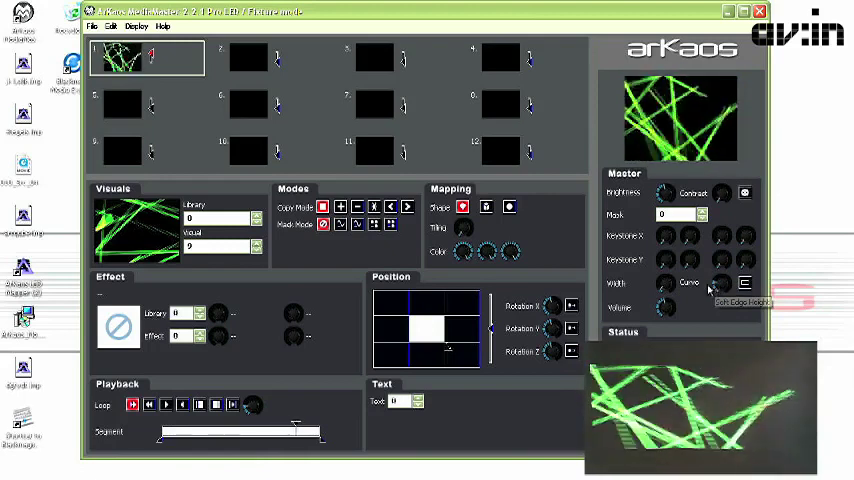
- Trigger the arKaos logo visual so it spans both output screens
left_click(744, 284)
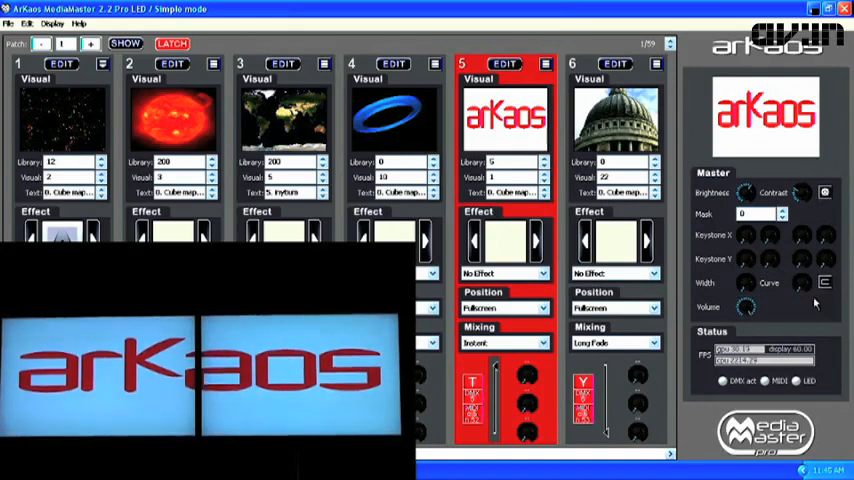
mouse_move(740, 284)
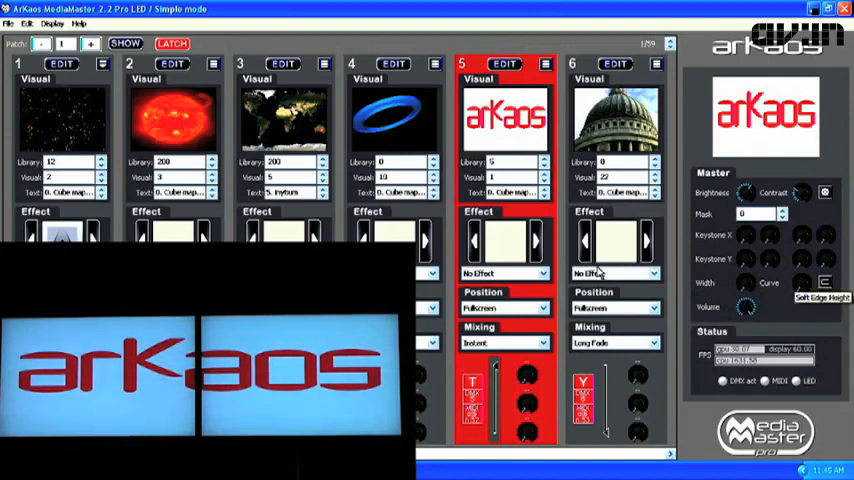
- Reopen File > Preferences on the Display settings showing the 1920x1080x2 output
left_click(8, 24)
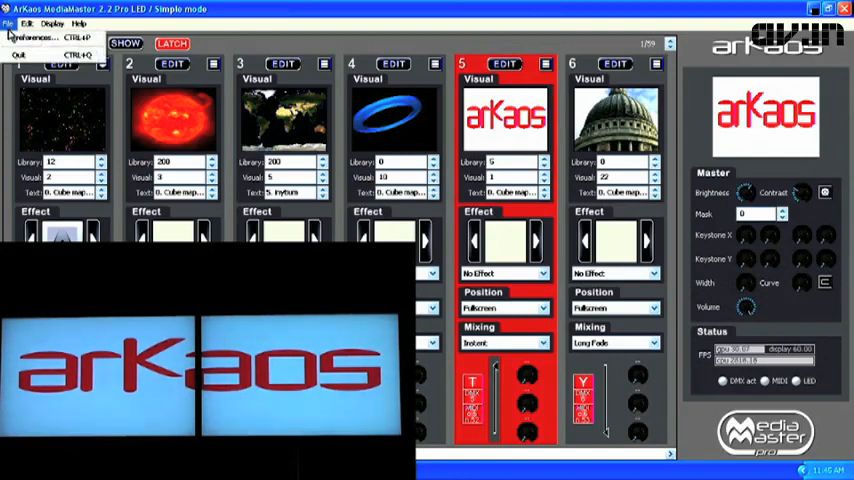
left_click(30, 36)
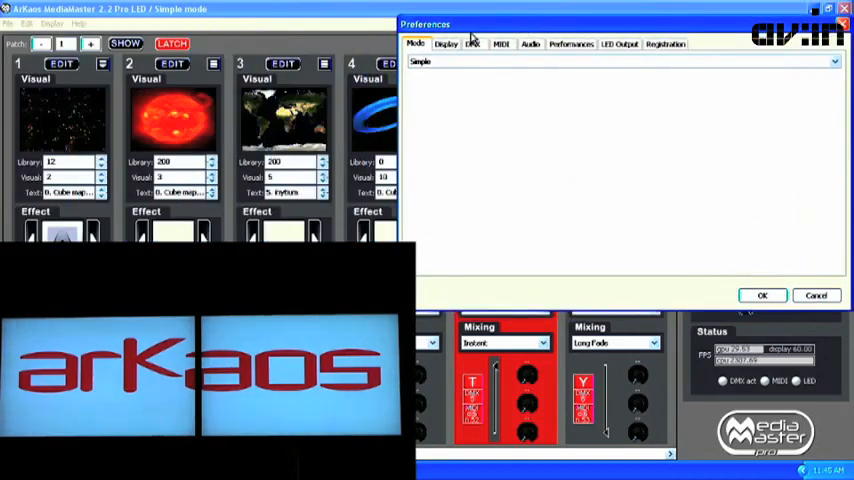
left_click(452, 44)
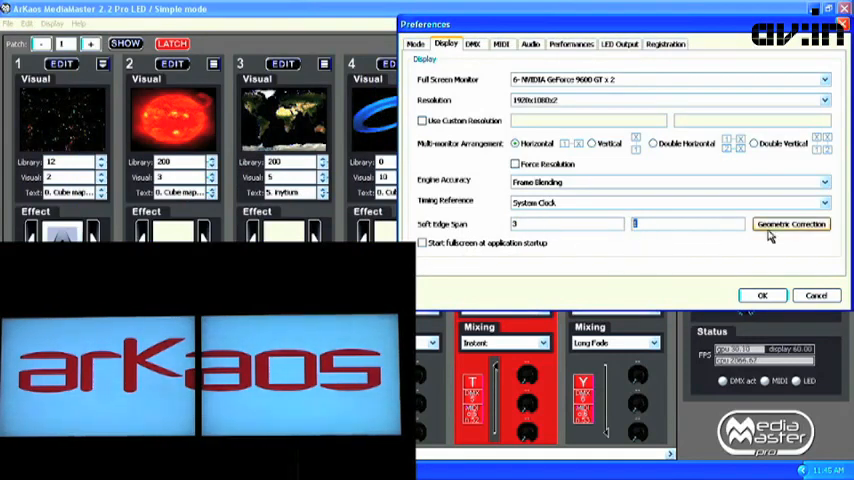
- Enter Geometric Correction for output A1 and switch to its Soft Edge settings
left_click(792, 224)
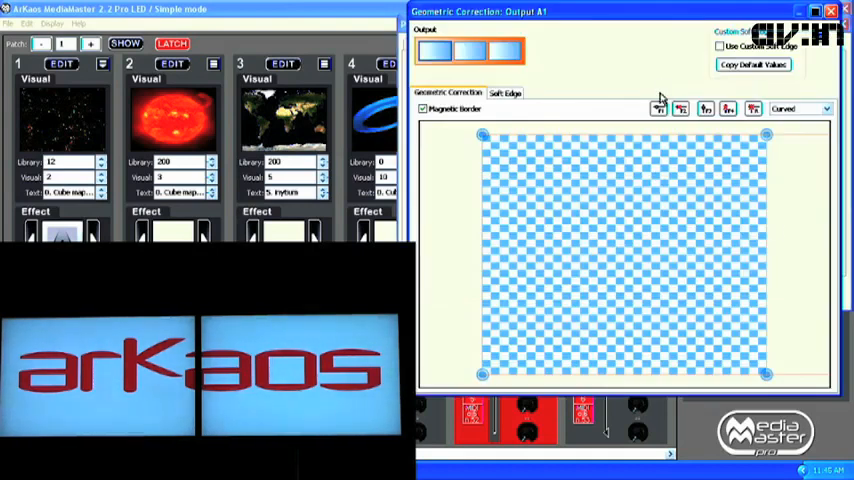
mouse_move(508, 98)
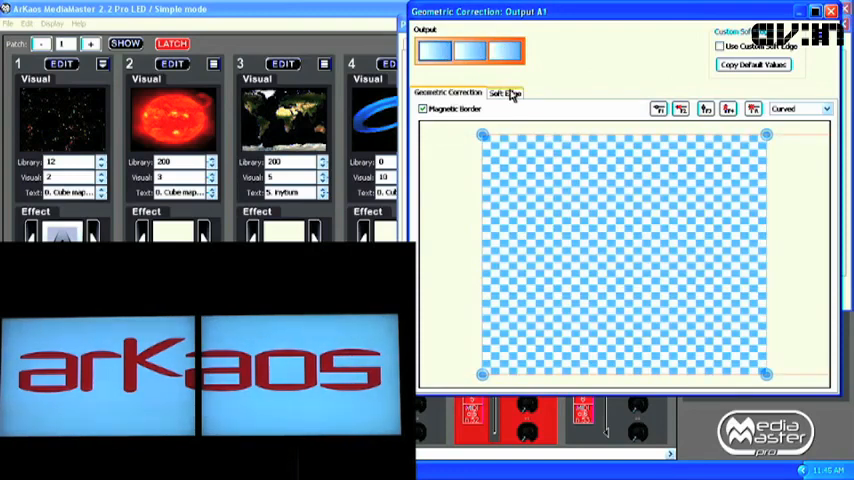
left_click(508, 94)
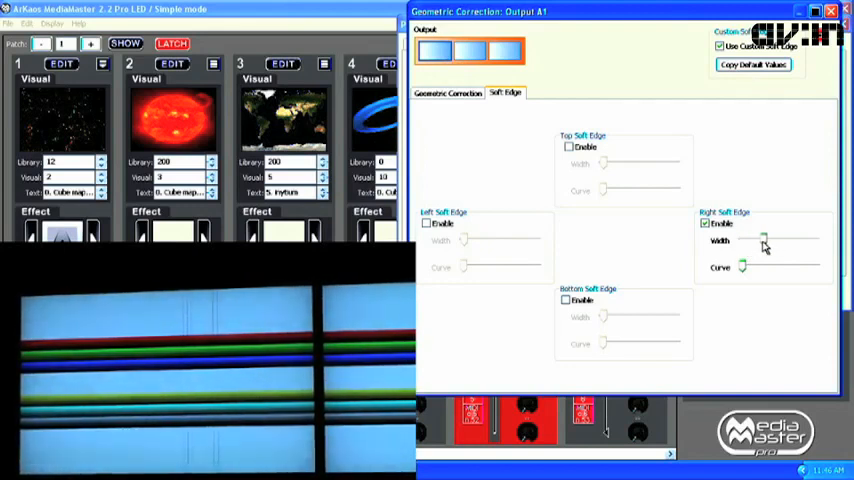
- On Output #1, set the right edge width and enable the top soft edge with its width
left_click_drag(764, 240, 760, 240)
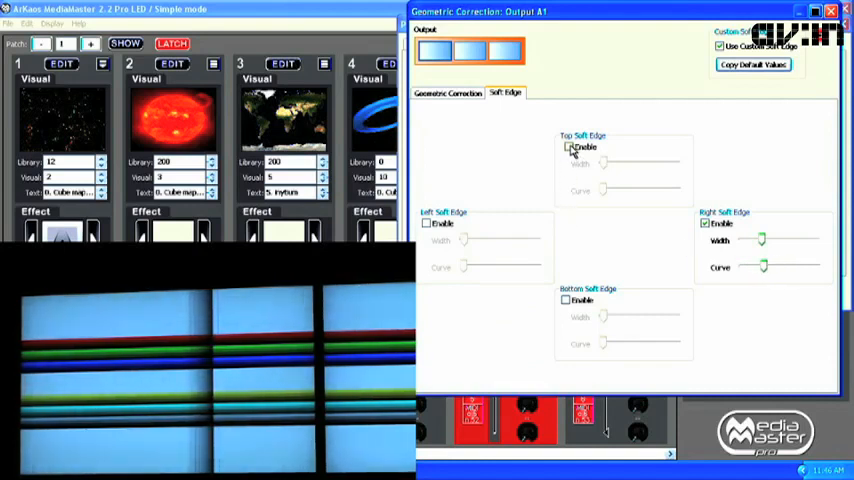
left_click(568, 146)
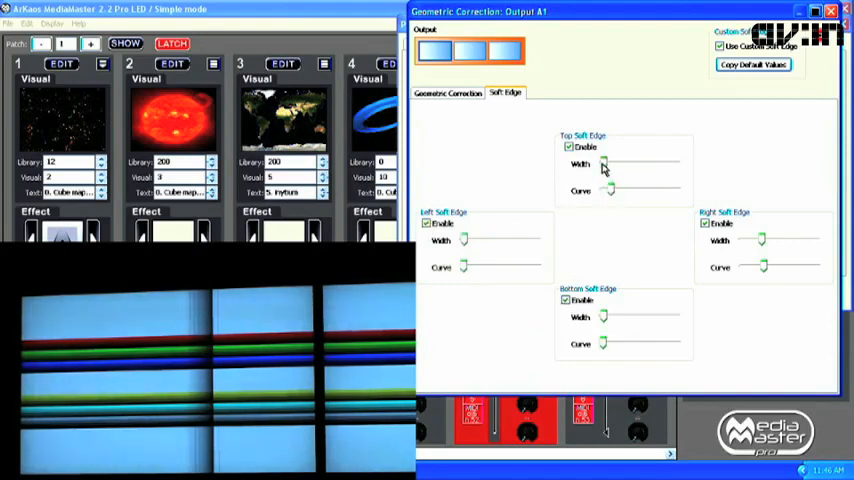
left_click_drag(604, 162, 624, 162)
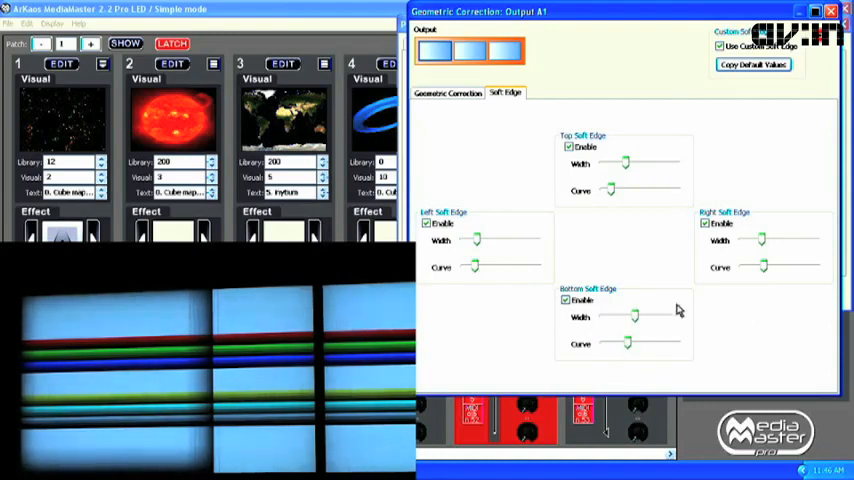
- On Output #2, adjust the left edge curve and enable the top soft edge with its blend
left_click(468, 50)
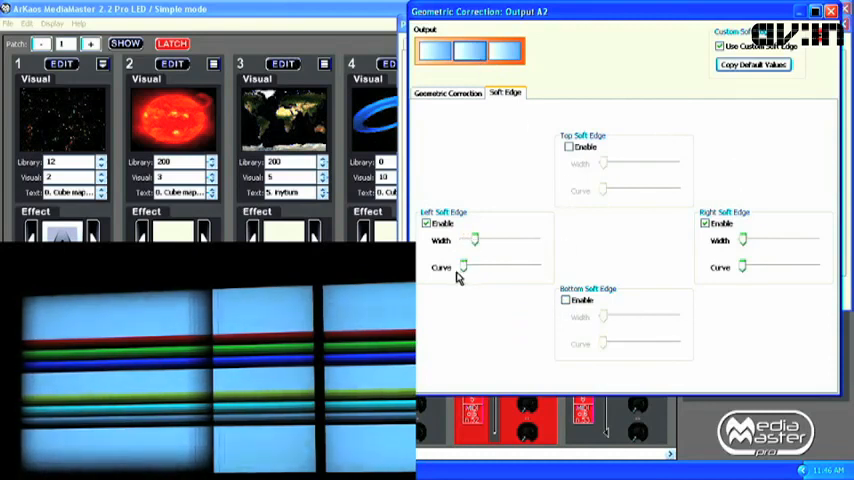
left_click_drag(460, 268, 504, 268)
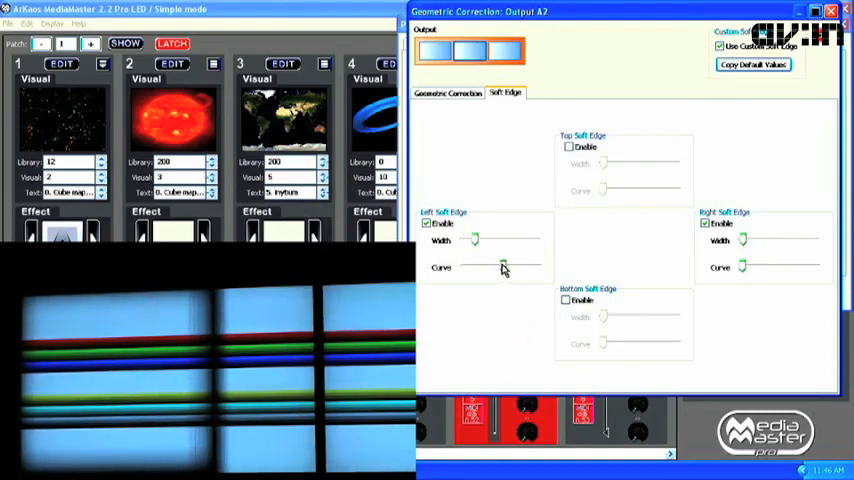
left_click(564, 148)
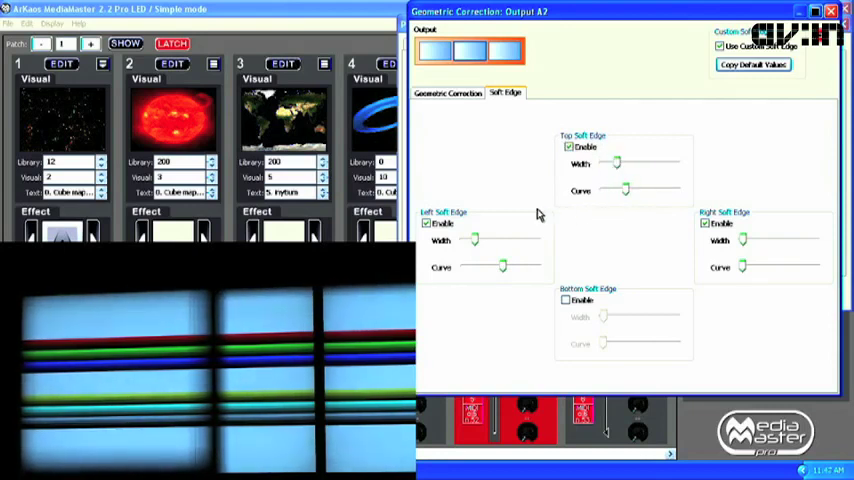
mouse_move(532, 216)
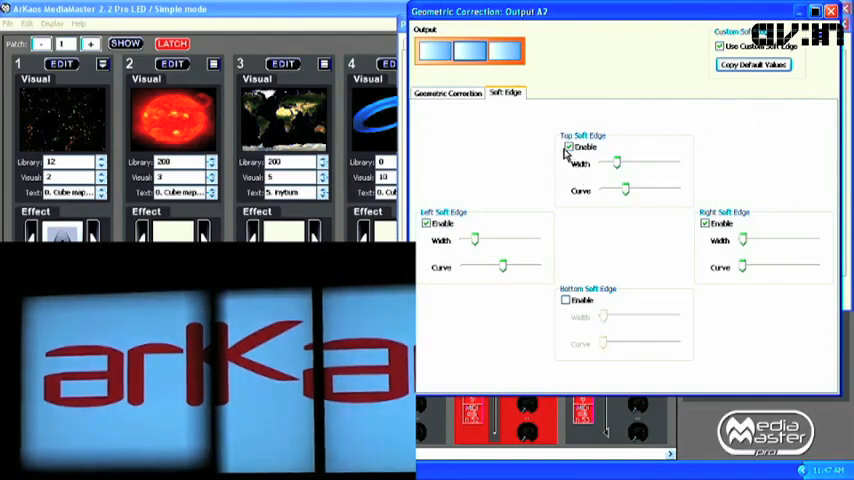
left_click_drag(616, 164, 620, 164)
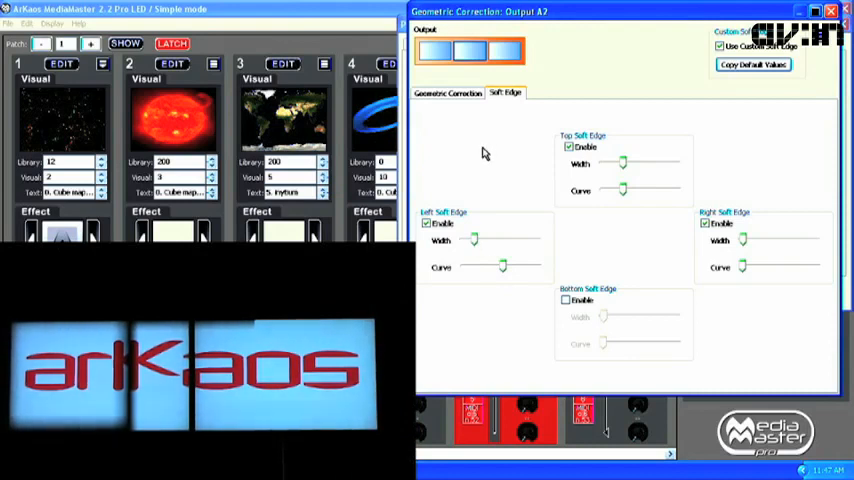
mouse_move(474, 176)
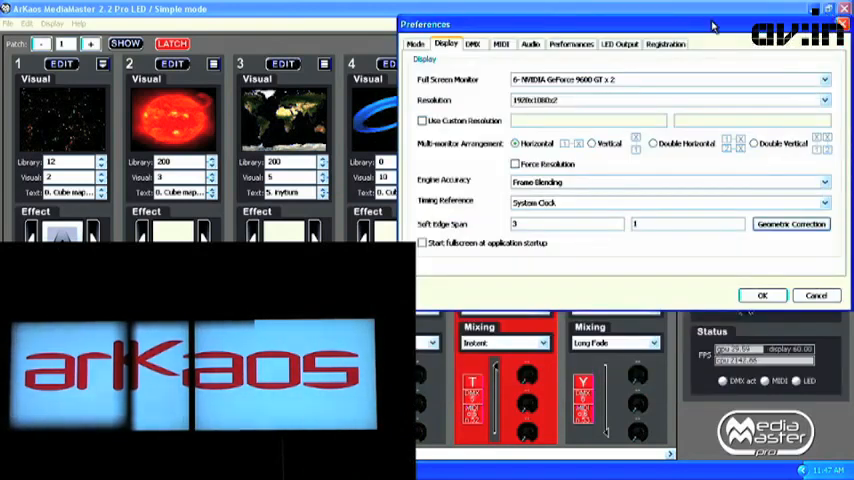
mouse_move(762, 296)
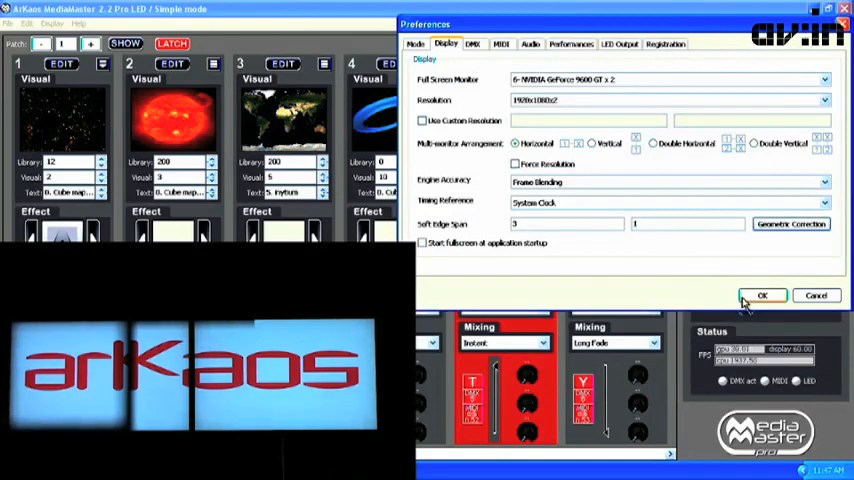
- Confirm the Preferences dialog with OK so the soft-edge blending setup is saved
left_click(760, 294)
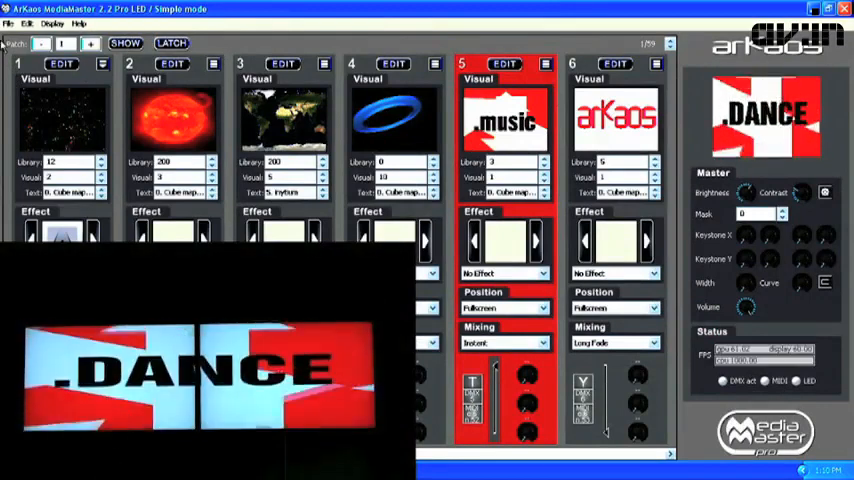
- Reopen Preferences from the File menu and go to the Display settings
left_click(8, 24)
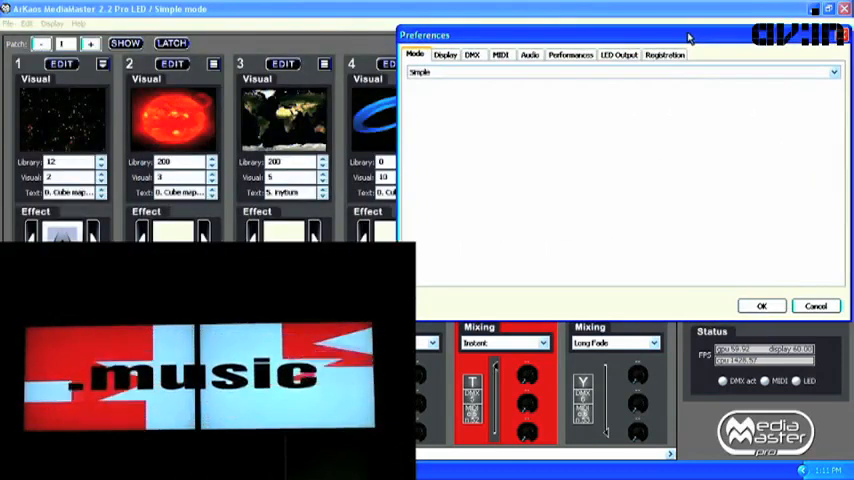
left_click(450, 54)
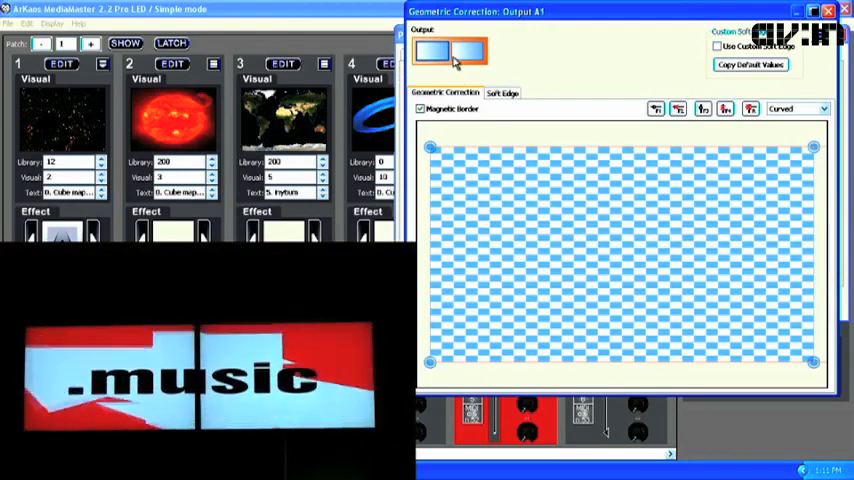
- Target geometric correction at the Overall Output and start curving its warp grid
left_click(436, 50)
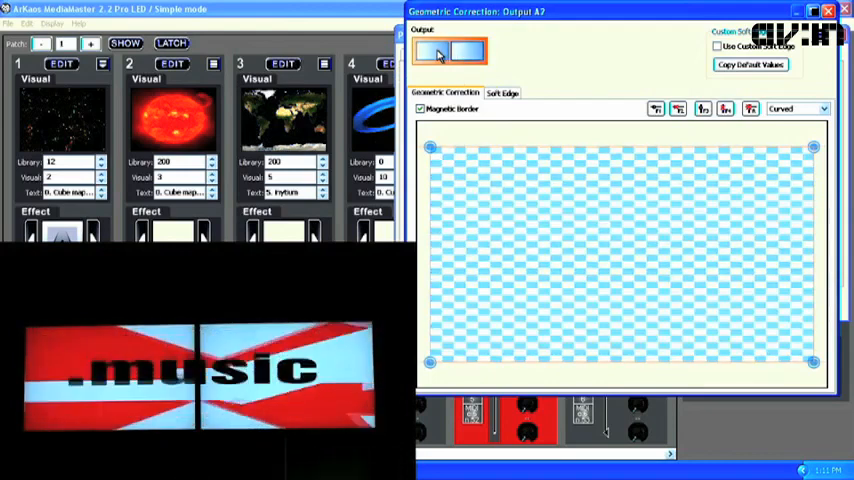
left_click(440, 52)
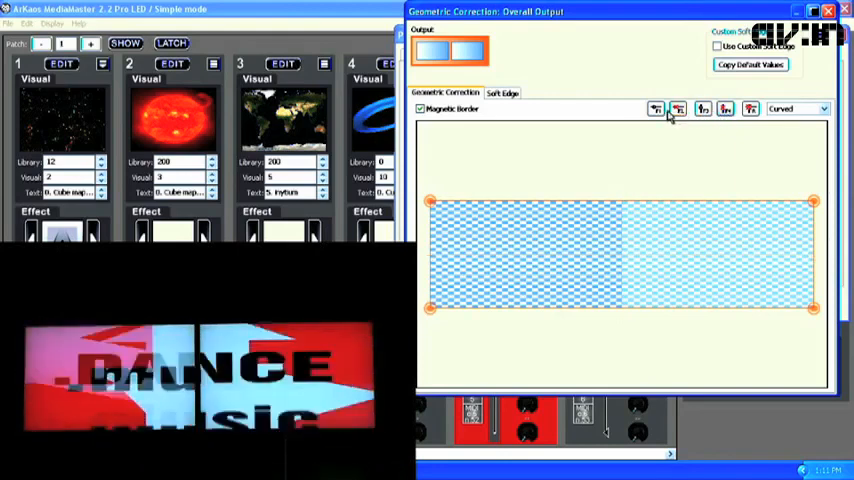
left_click(656, 112)
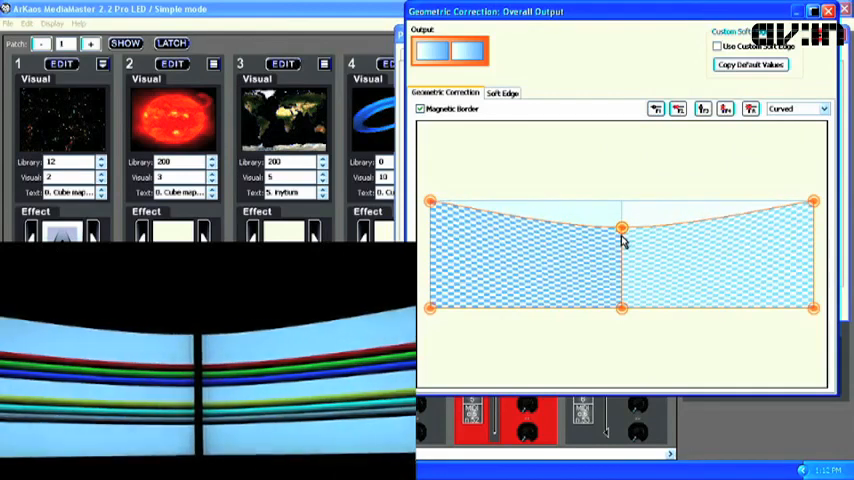
- Pull the top-middle and bottom-middle grid handles toward the centre to pinch the output
left_click_drag(620, 228, 620, 244)
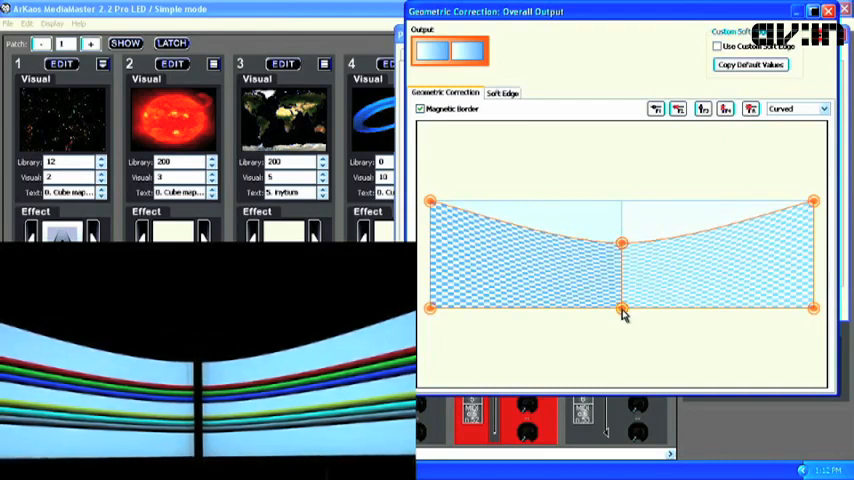
left_click_drag(620, 312, 624, 290)
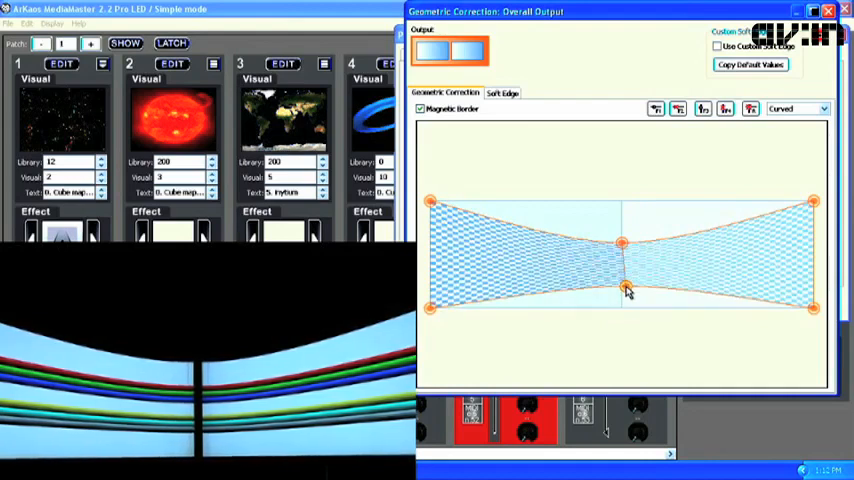
left_click_drag(624, 292, 622, 282)
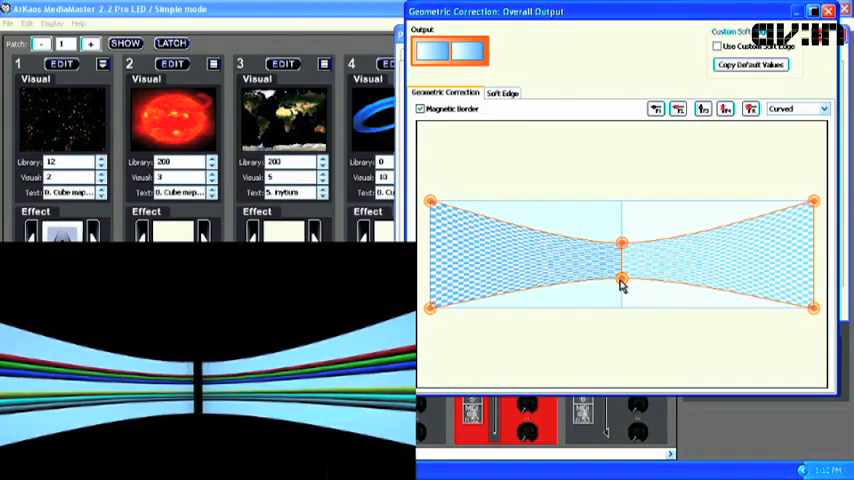
left_click_drag(622, 280, 662, 280)
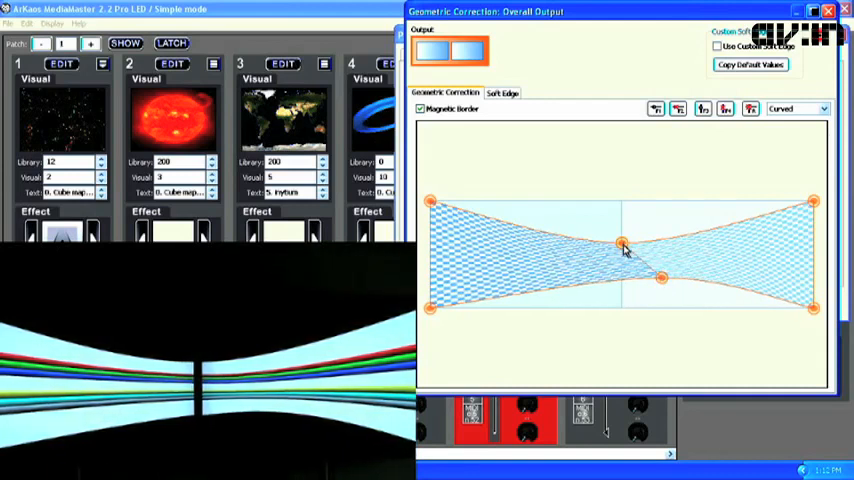
- Reshape the top edge and lower the top-left corner into an hourglass-like curve
left_click_drag(622, 244, 598, 226)
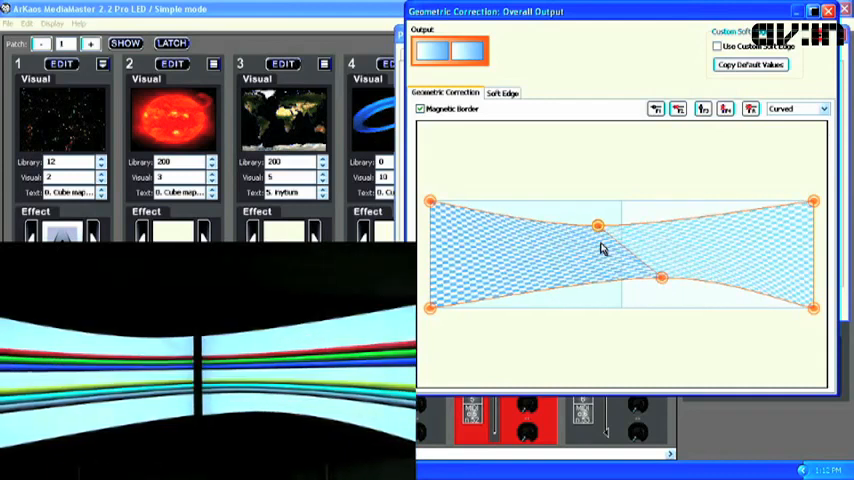
left_click_drag(430, 200, 436, 210)
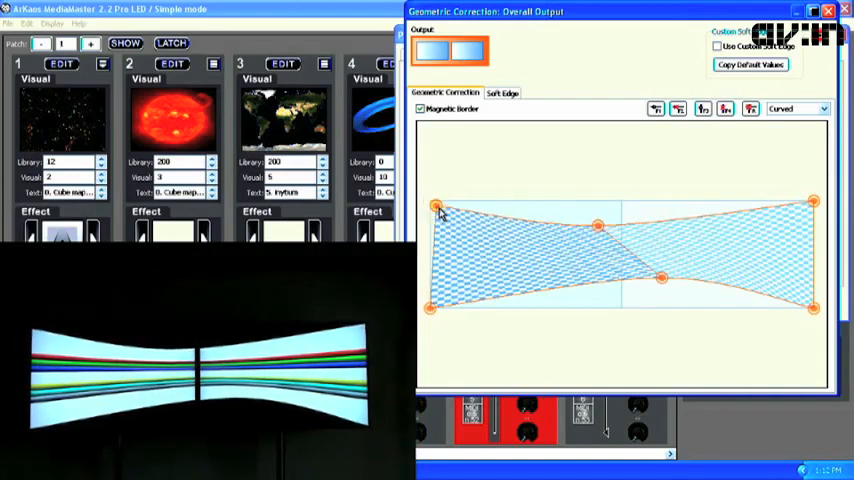
left_click_drag(432, 204, 456, 212)
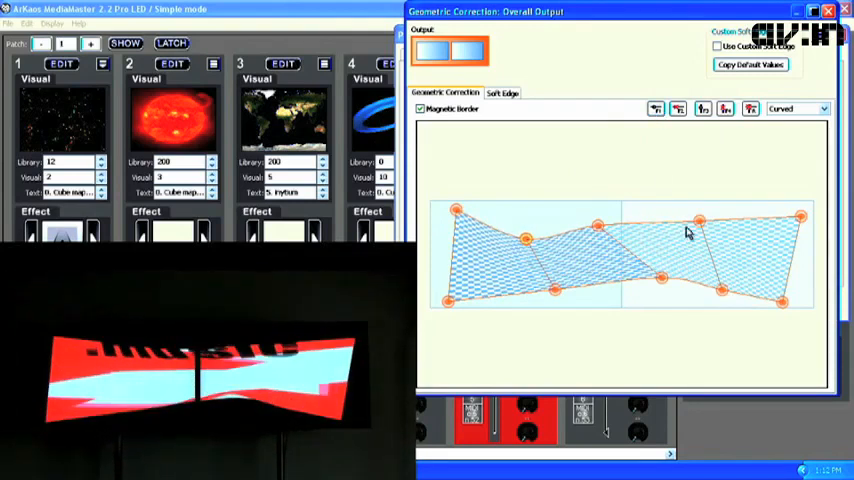
- Drag right-side and lower-edge grid points so the combined output ripples like a flag
left_click_drag(700, 222, 710, 208)
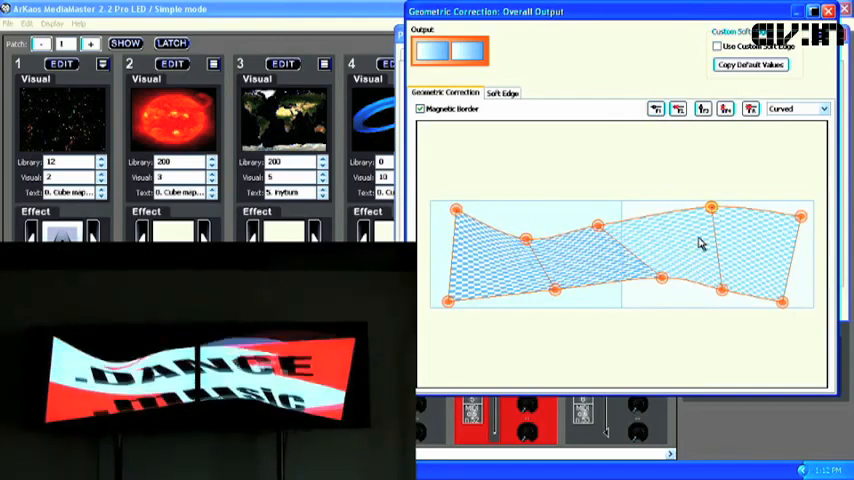
left_click_drag(724, 292, 720, 280)
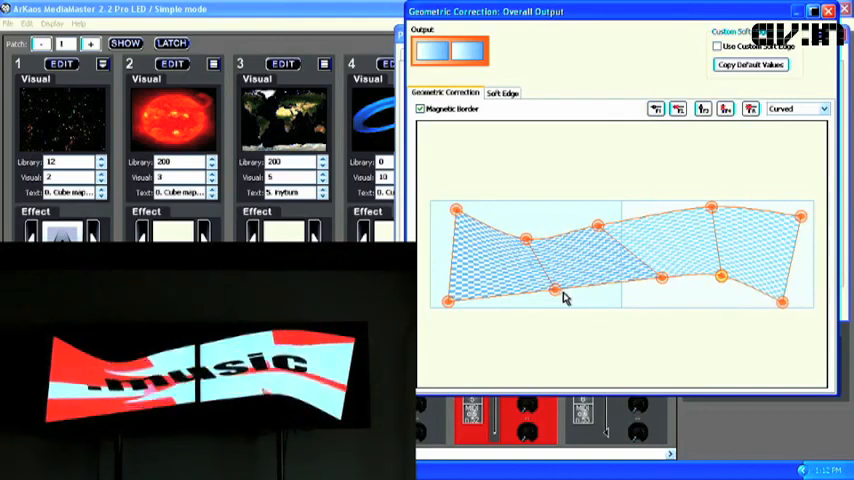
left_click_drag(558, 292, 548, 280)
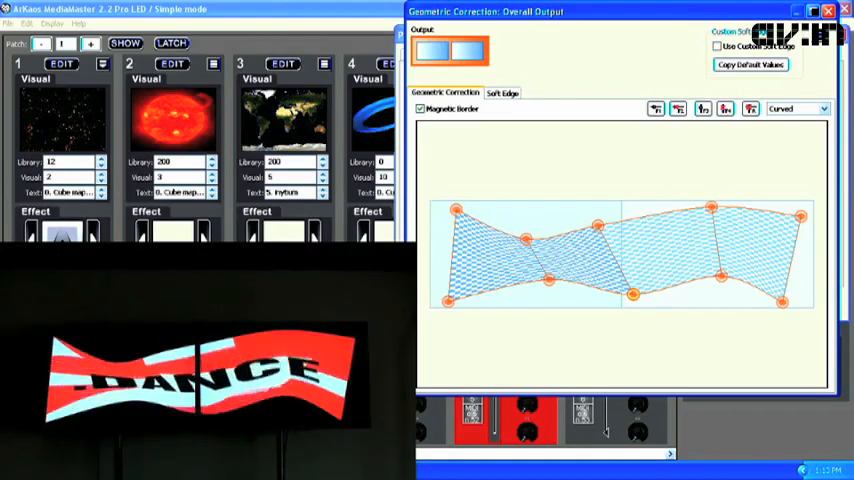
left_click(816, 106)
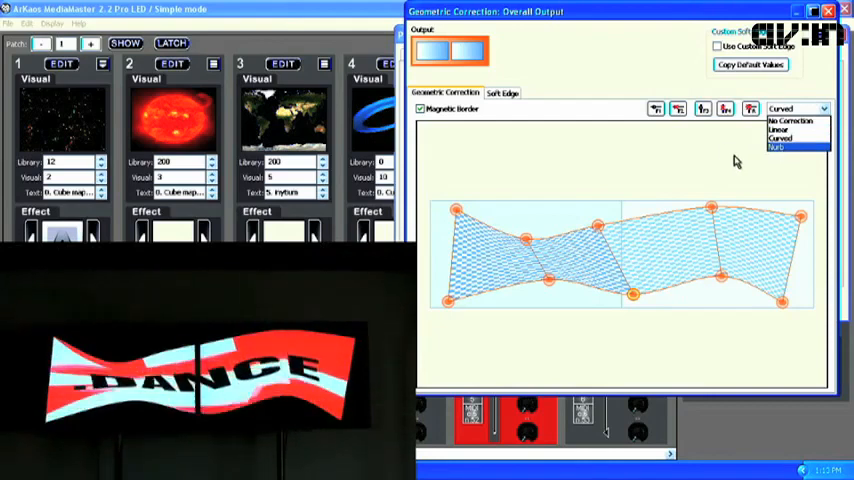
- Set the combined output's correction type to Linear and subdivide the grid into more points
left_click(800, 132)
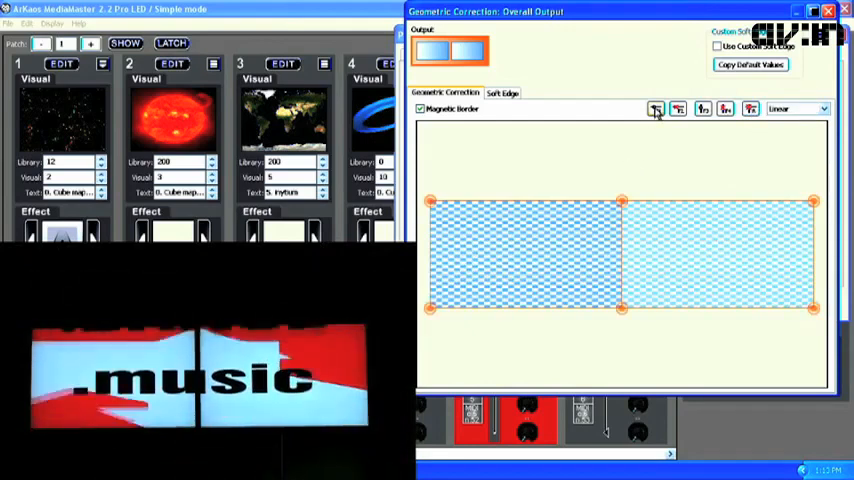
left_click(698, 112)
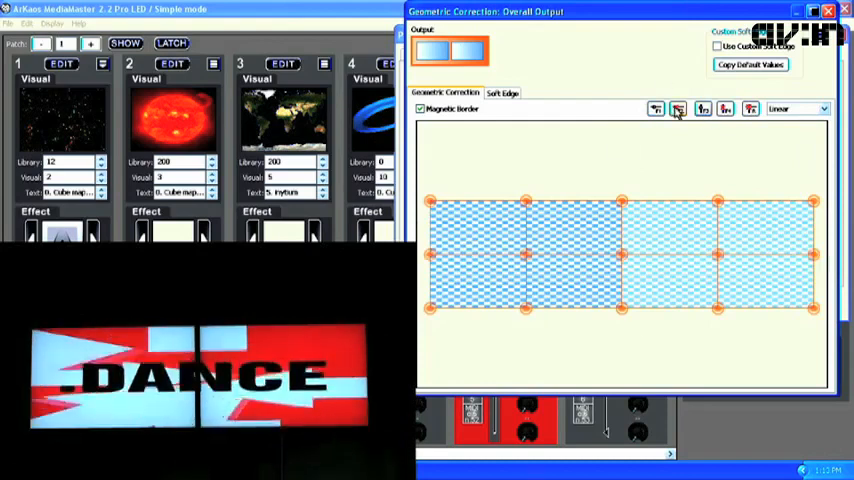
- Skew the linear grid's left and right edges and bottom corners into an angled shape
left_click_drag(528, 256, 496, 276)
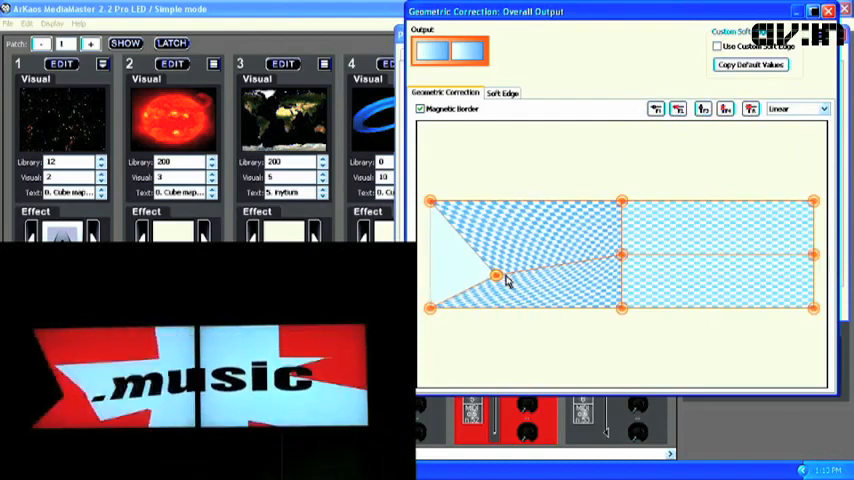
left_click_drag(496, 276, 488, 216)
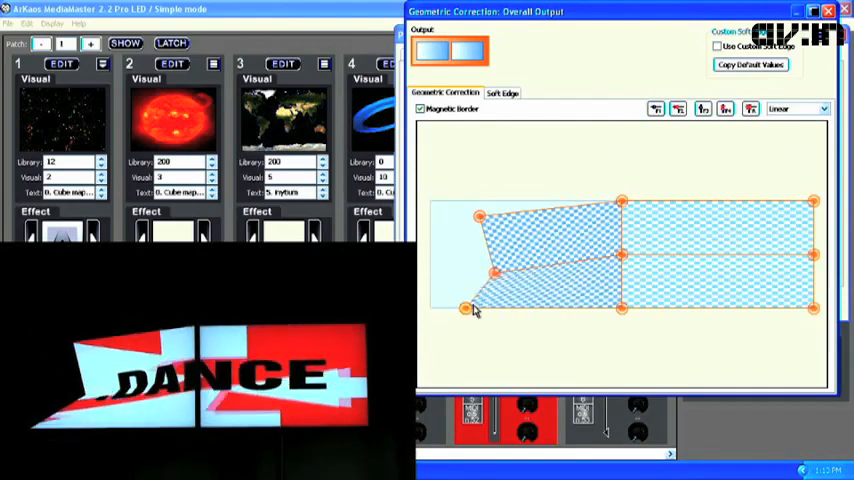
left_click_drag(468, 308, 508, 308)
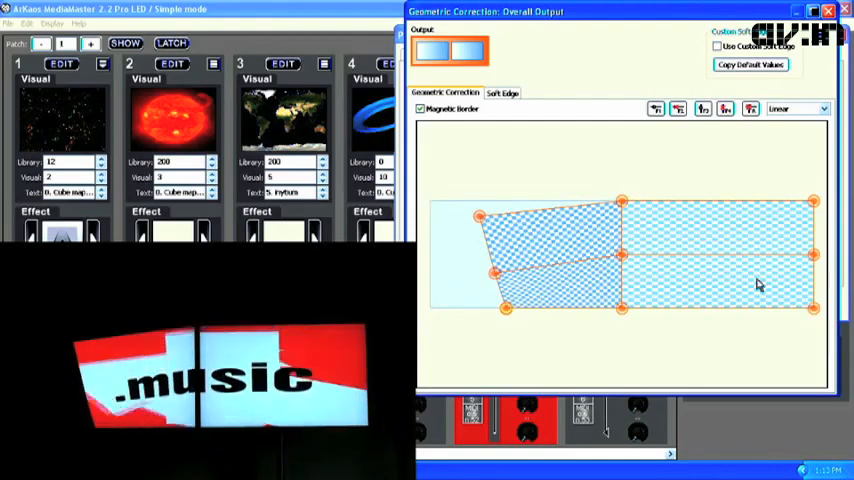
left_click_drag(812, 256, 790, 256)
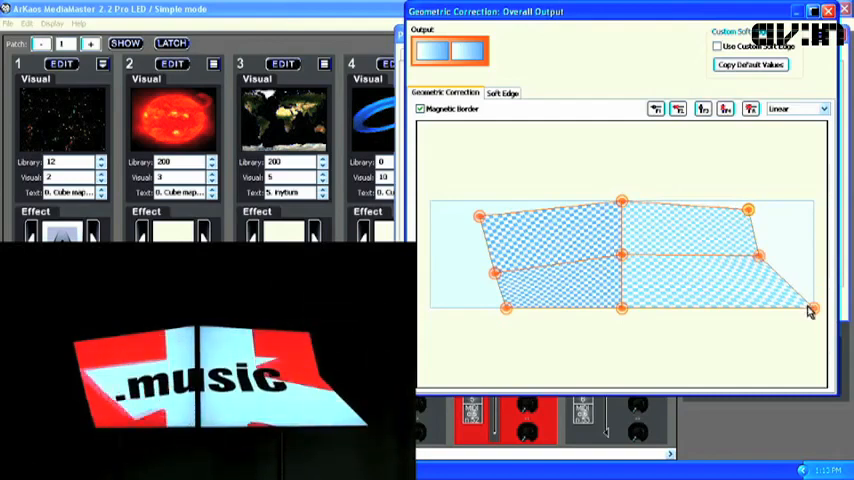
left_click_drag(810, 310, 784, 284)
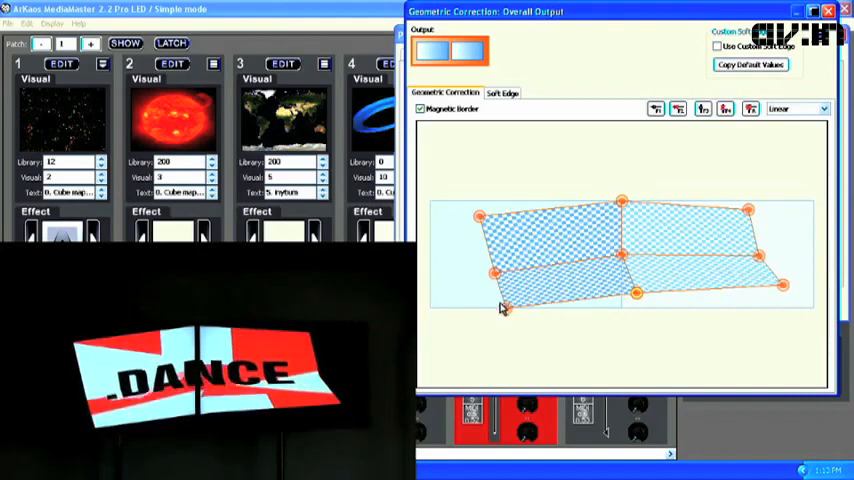
left_click_drag(496, 272, 534, 302)
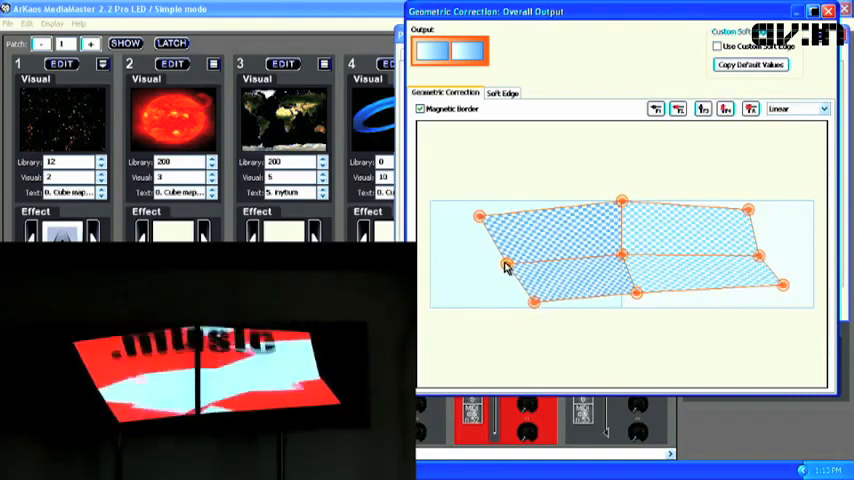
left_click_drag(480, 216, 490, 218)
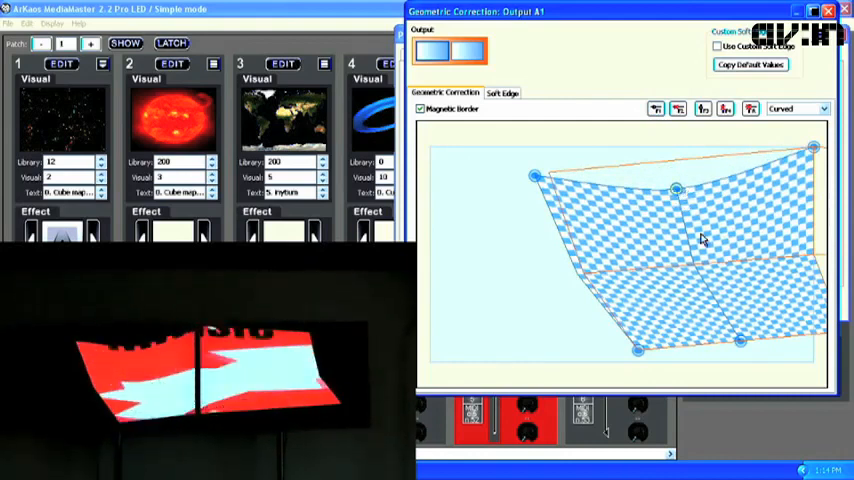
- Curve one single output's grid, then switch to the other output and choose its correction type
left_click_drag(740, 340, 730, 324)
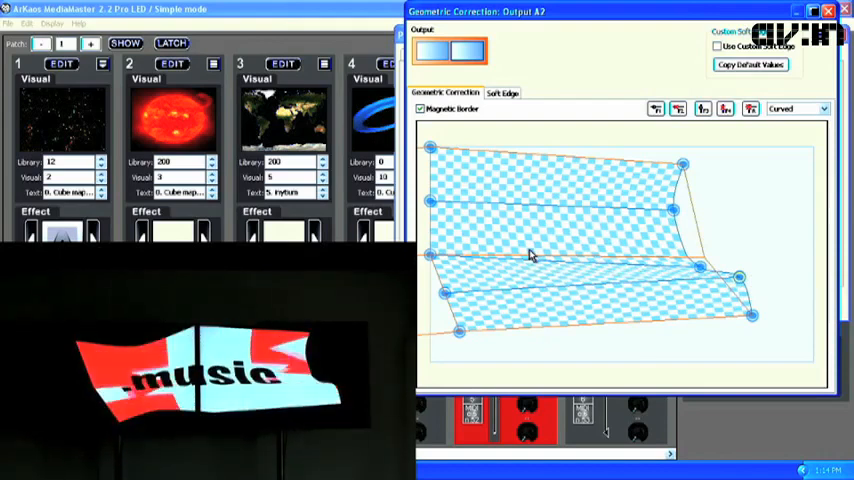
left_click(436, 50)
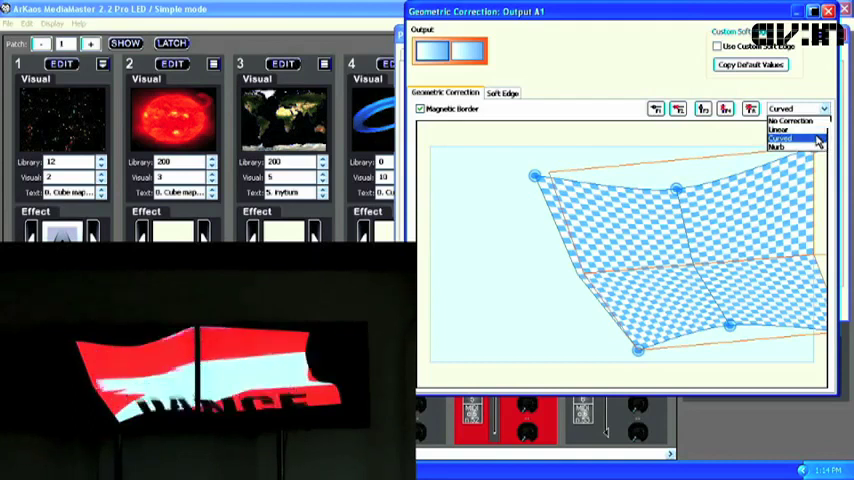
left_click(788, 136)
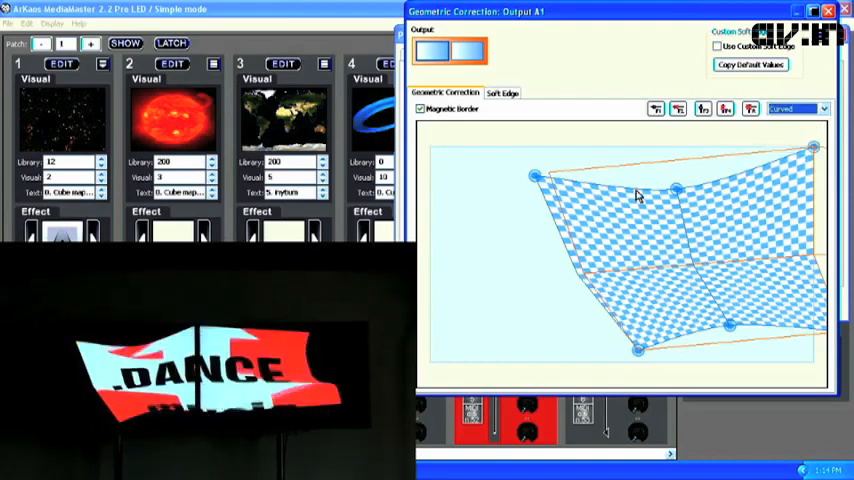